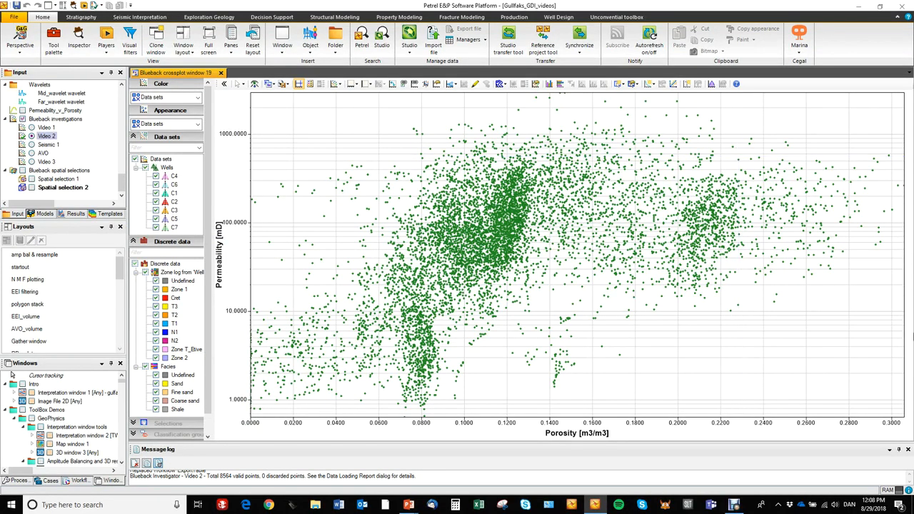
mouse_move(908, 314)
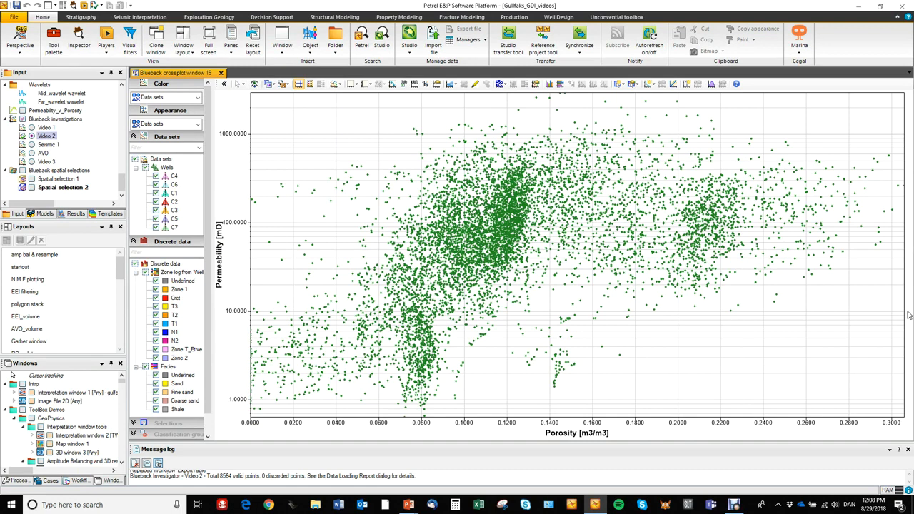
mouse_move(732, 138)
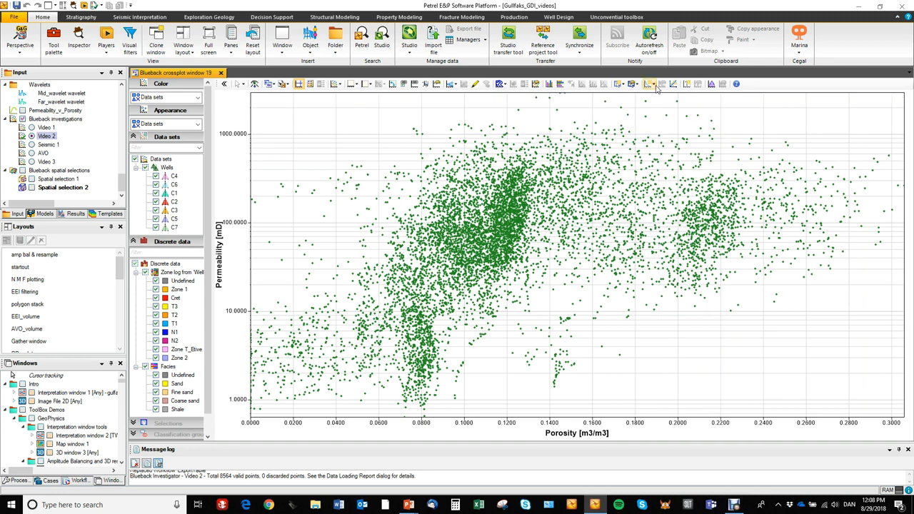
mouse_move(655, 84)
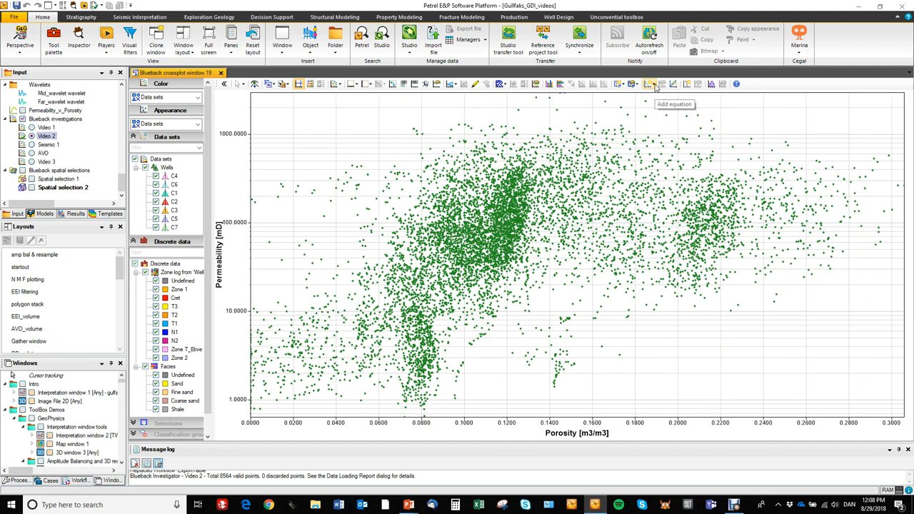
Open Simple regression analysis from the Add equation dropdown, with plain-value inputs and static fit
left_click(655, 83)
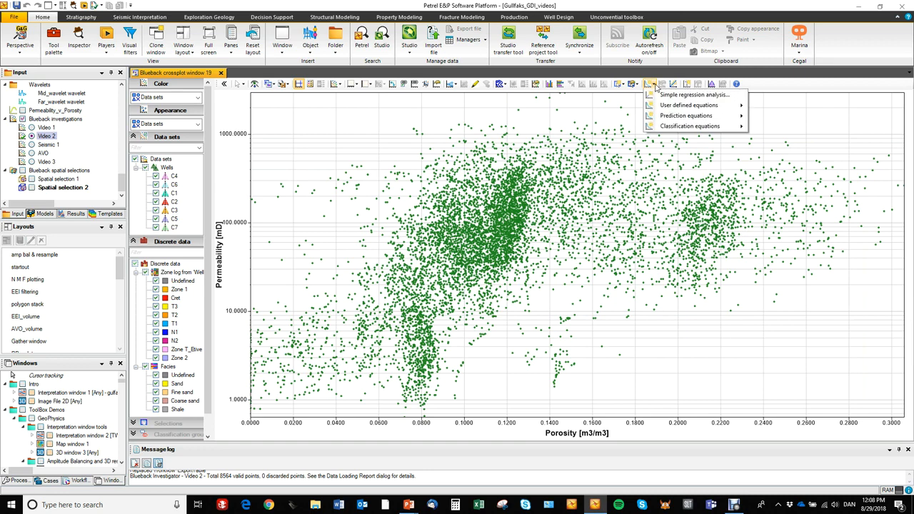
mouse_move(693, 94)
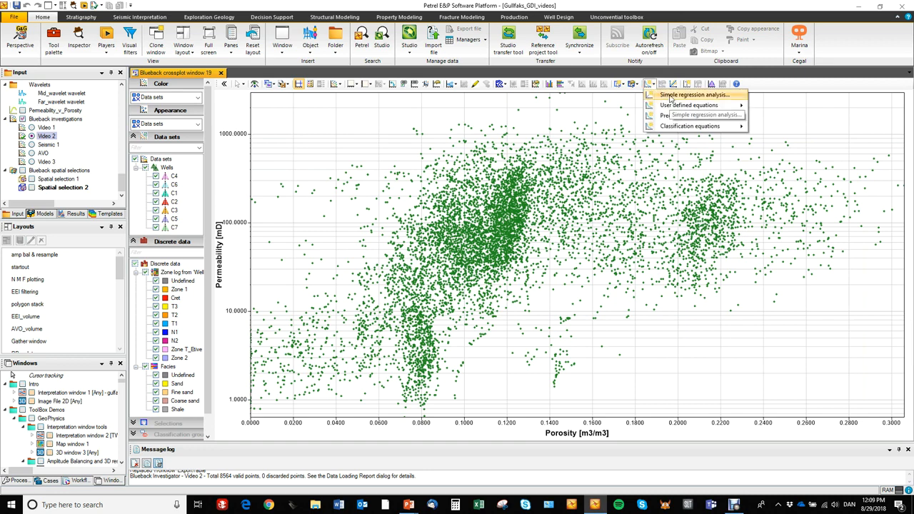
left_click(693, 95)
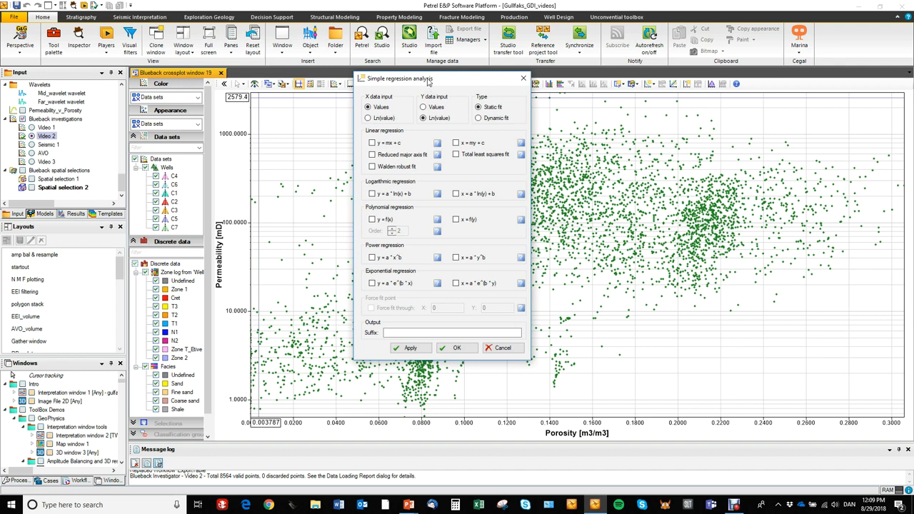
left_click(423, 117)
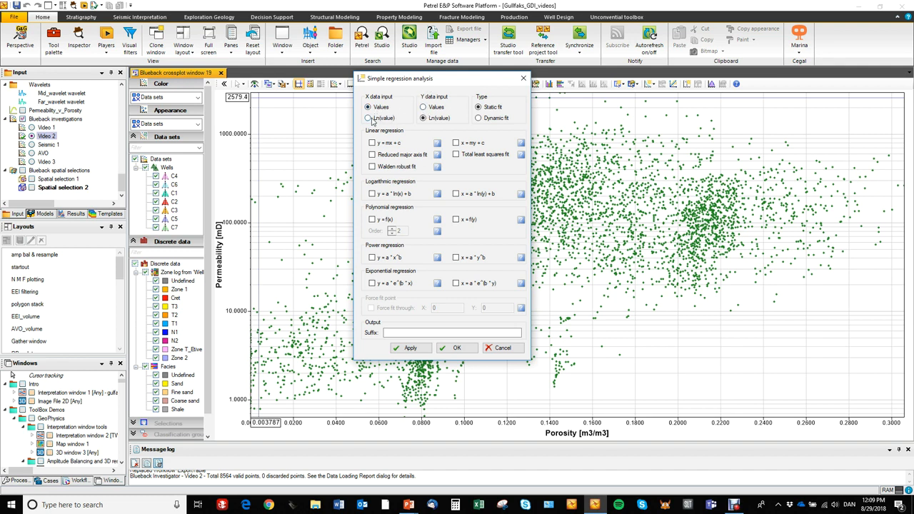
left_click(424, 118)
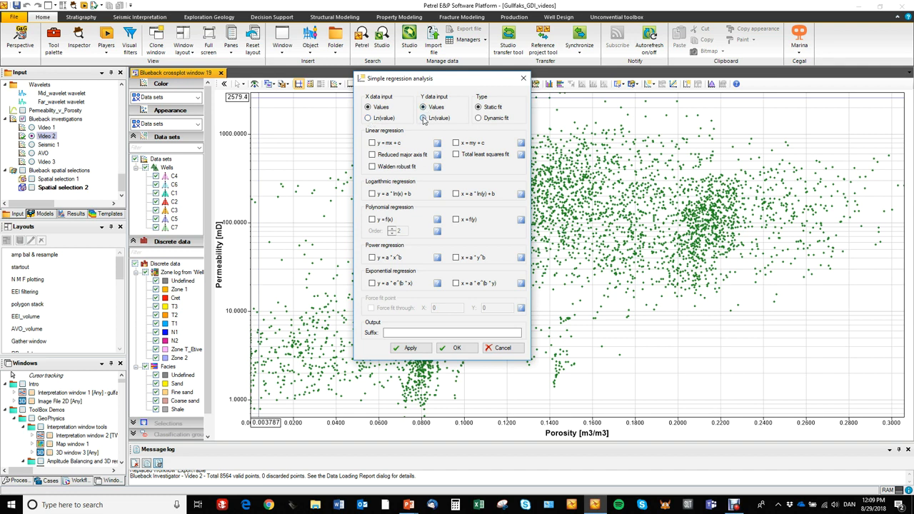
left_click(423, 107)
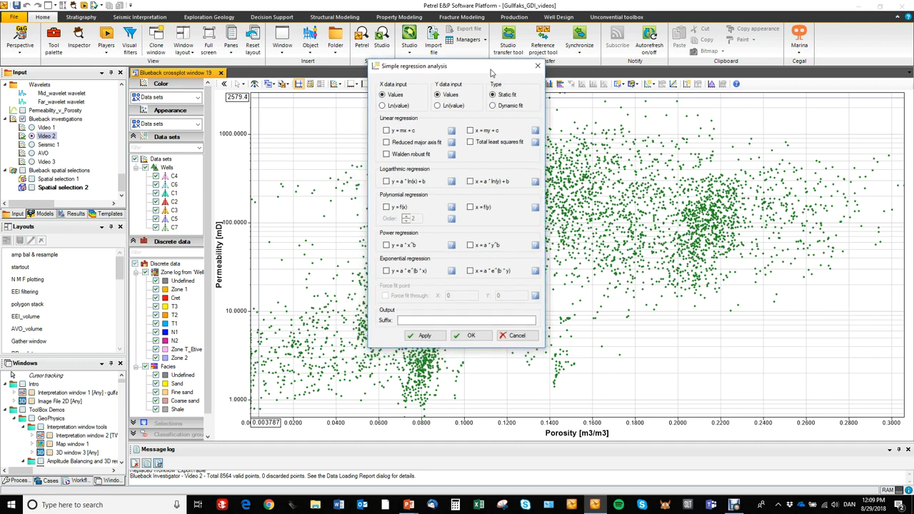
mouse_move(404, 122)
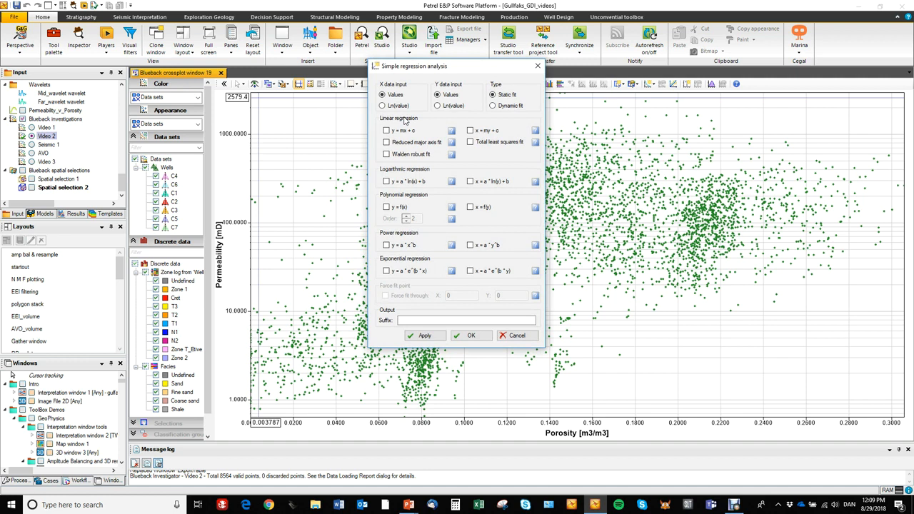
mouse_move(398, 125)
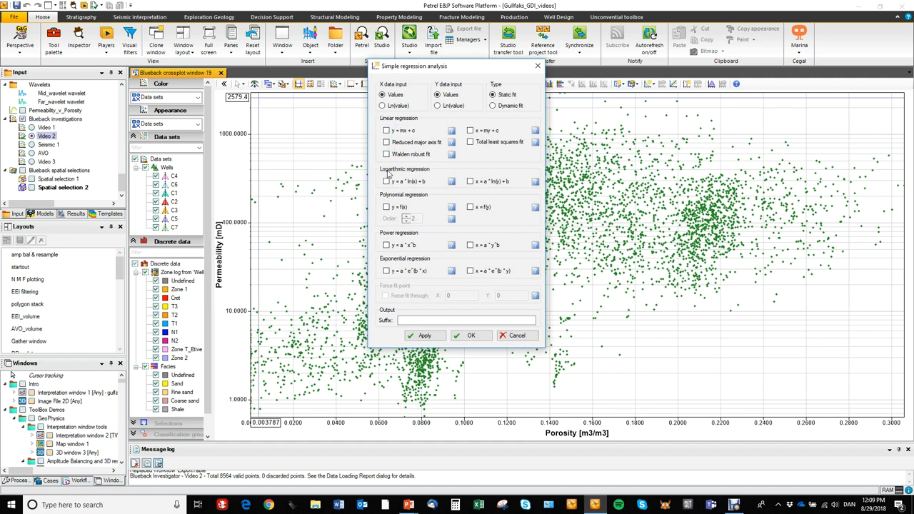
mouse_move(391, 200)
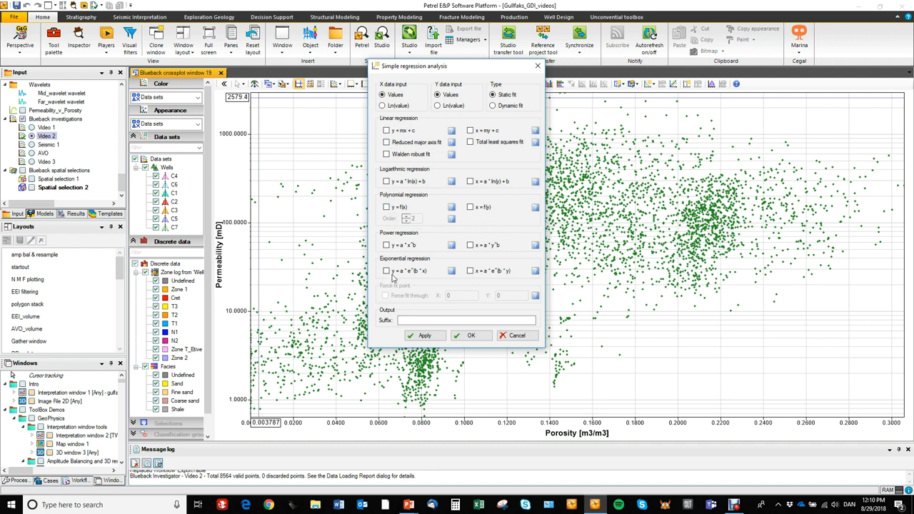
mouse_move(490, 292)
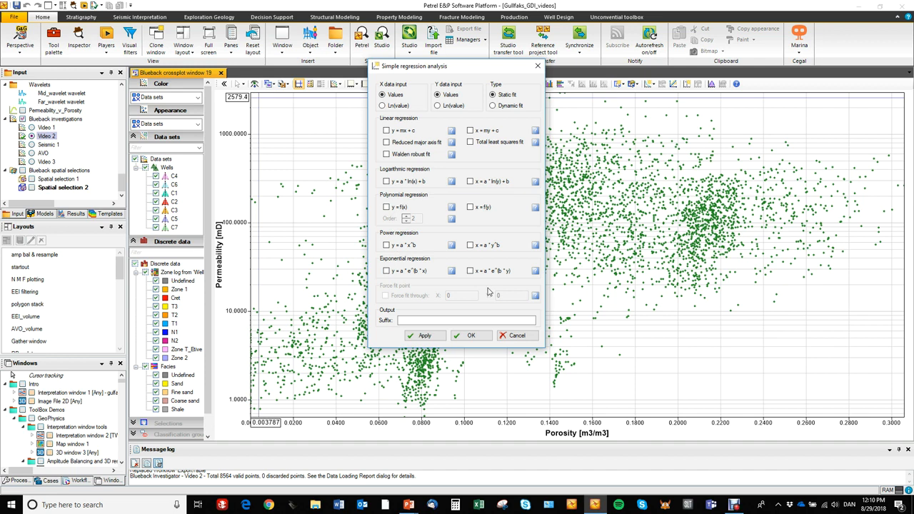
mouse_move(443, 105)
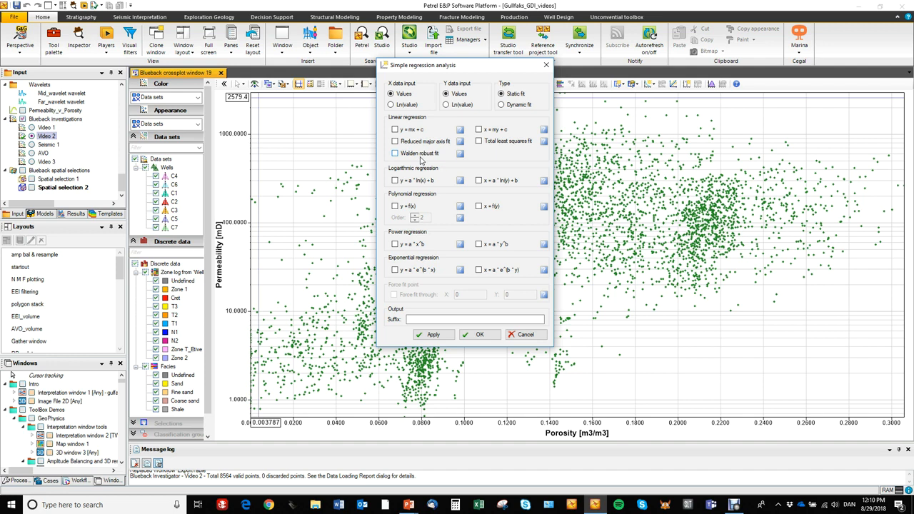
Select linear, order-2 polynomial and exponential fits and enter the suffix 'demo 1'
left_click_drag(422, 65, 468, 63)
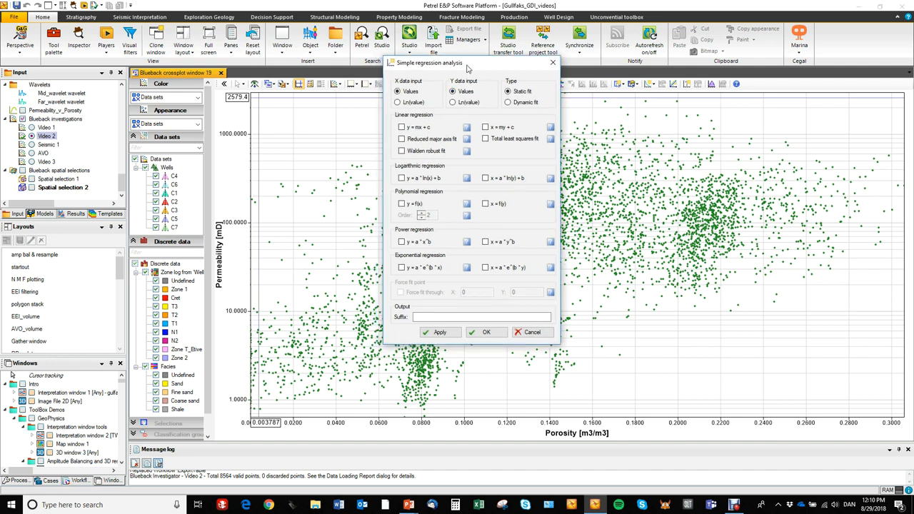
mouse_move(468, 81)
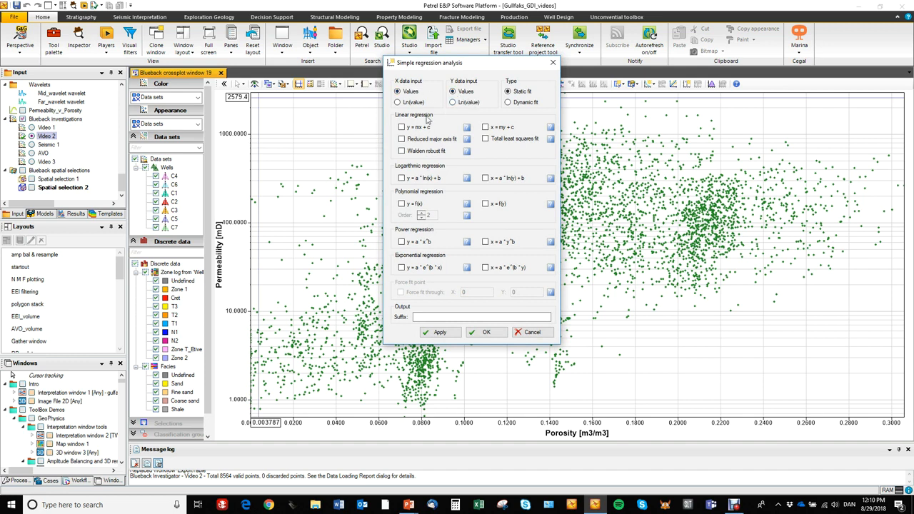
left_click(401, 127)
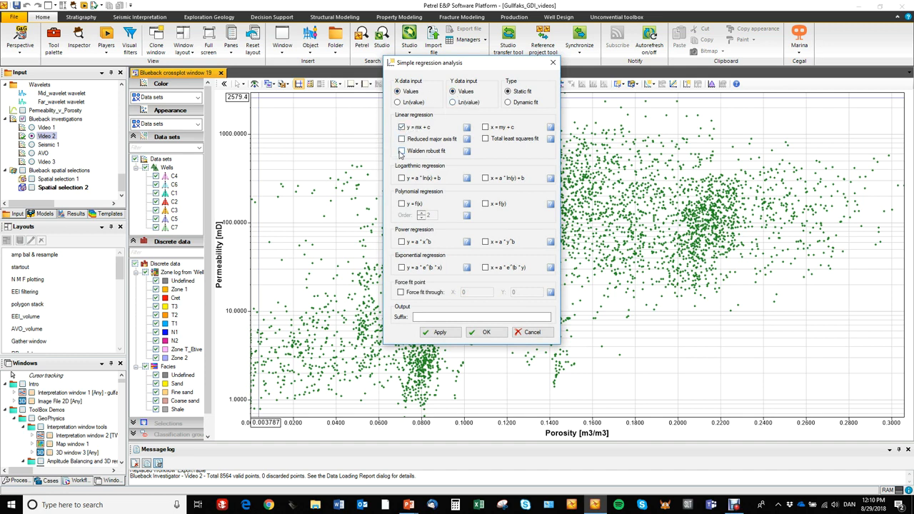
left_click(401, 203)
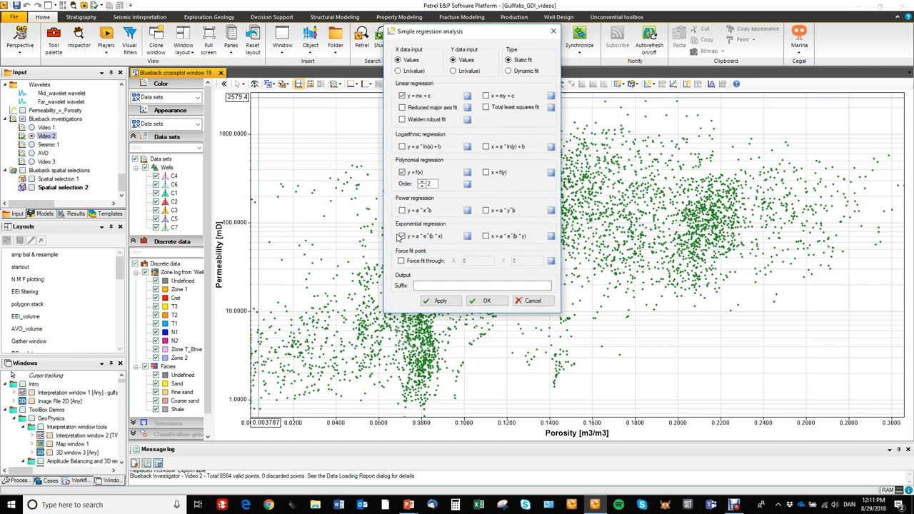
type("d")
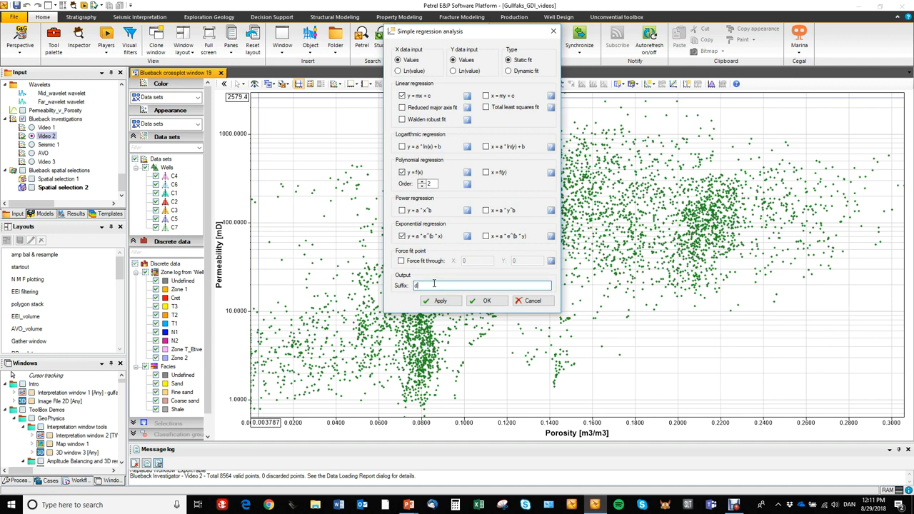
type("demo 1")
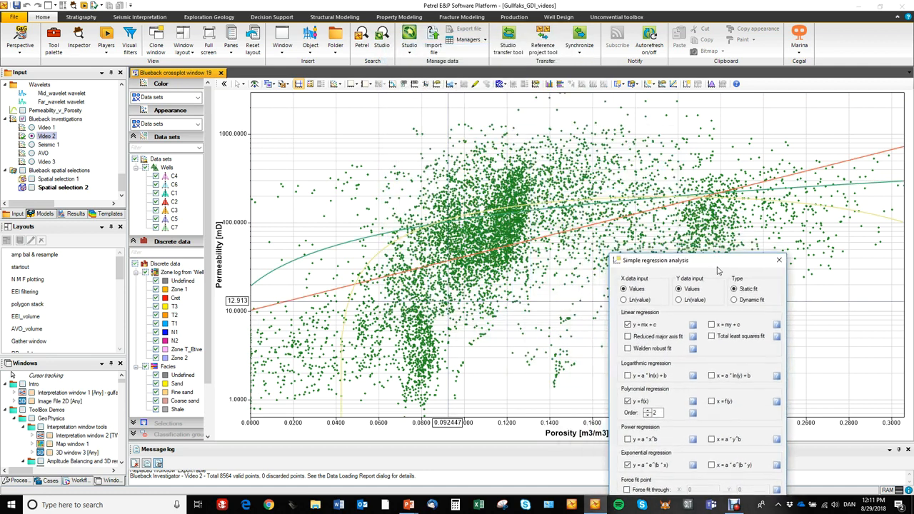
Move the regression dialog aside and turn on the legend with fit R² values
left_click_drag(700, 260, 807, 358)
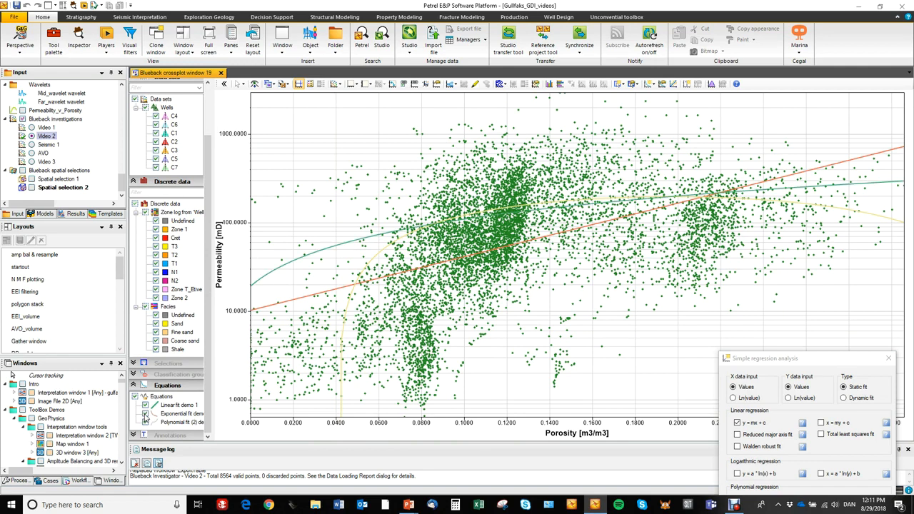
left_click(145, 422)
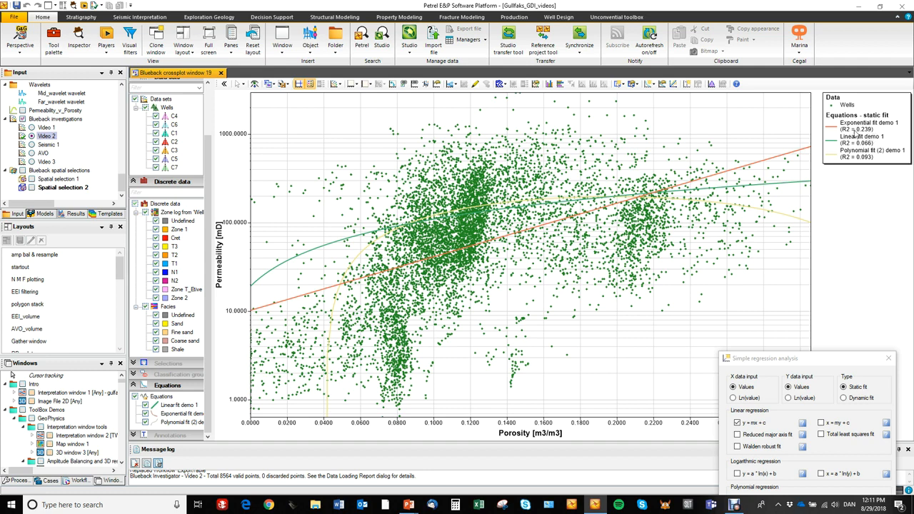
mouse_move(470, 263)
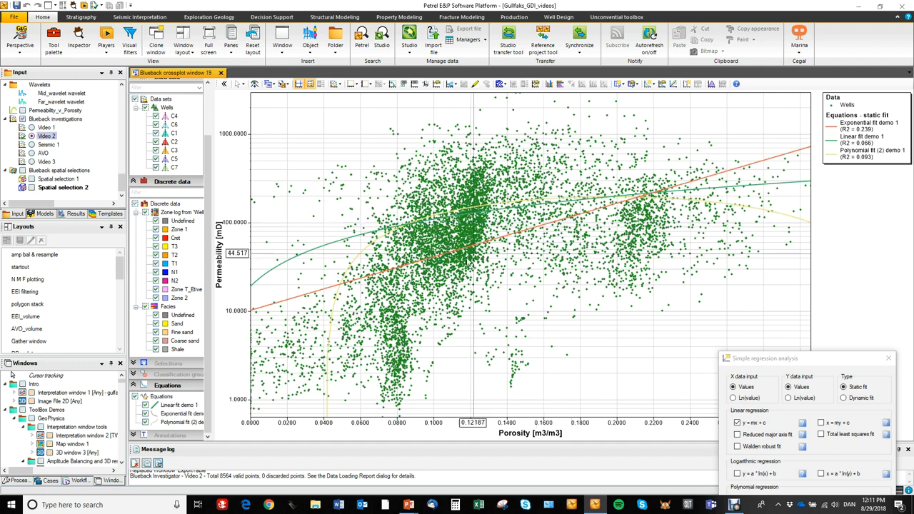
mouse_move(466, 258)
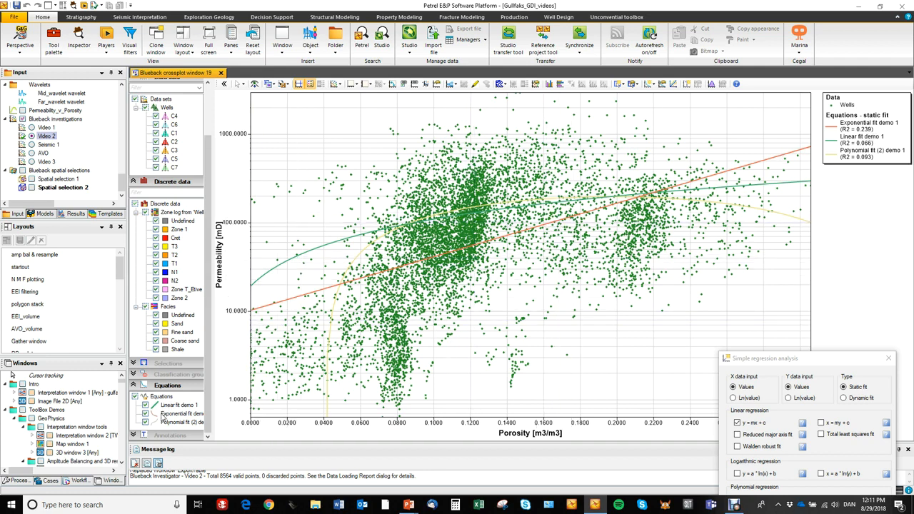
Hide the linear and polynomial fits and recolour Exponential fit demo 1 dark blue
left_click(145, 405)
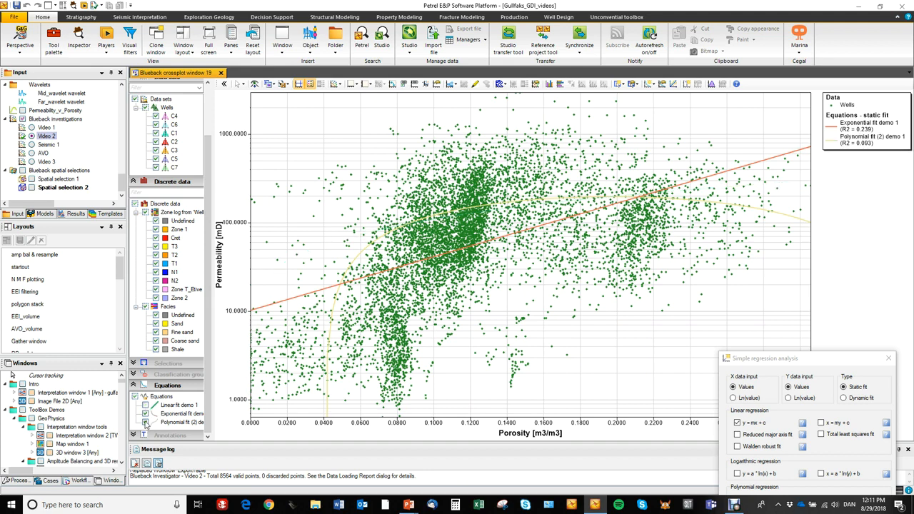
left_click(147, 422)
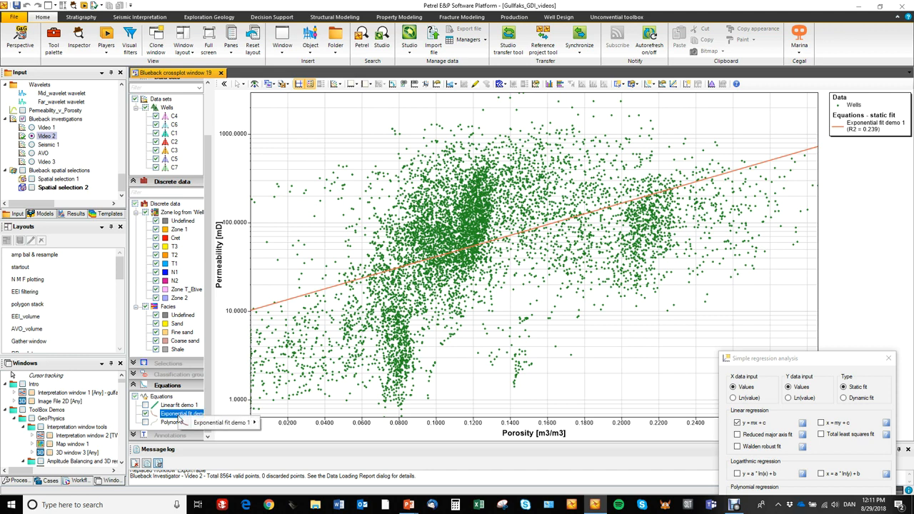
right_click(214, 422)
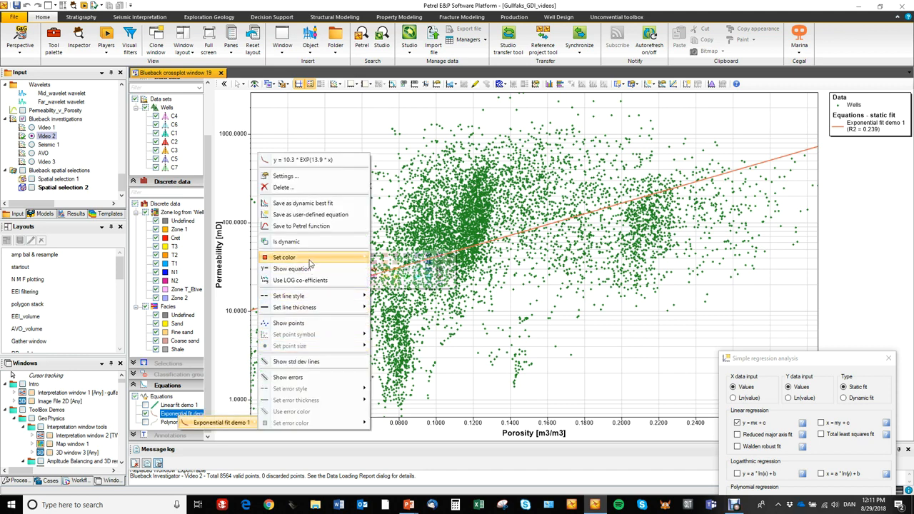
left_click(283, 257)
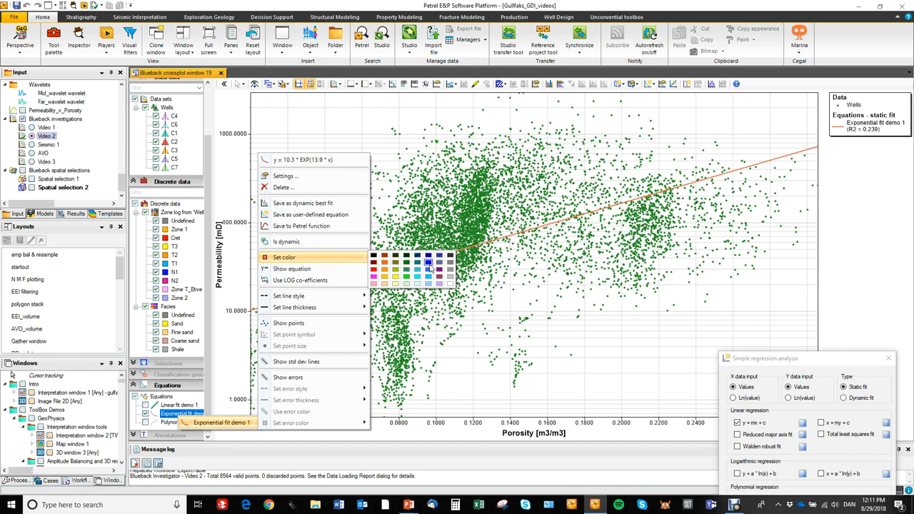
left_click(418, 263)
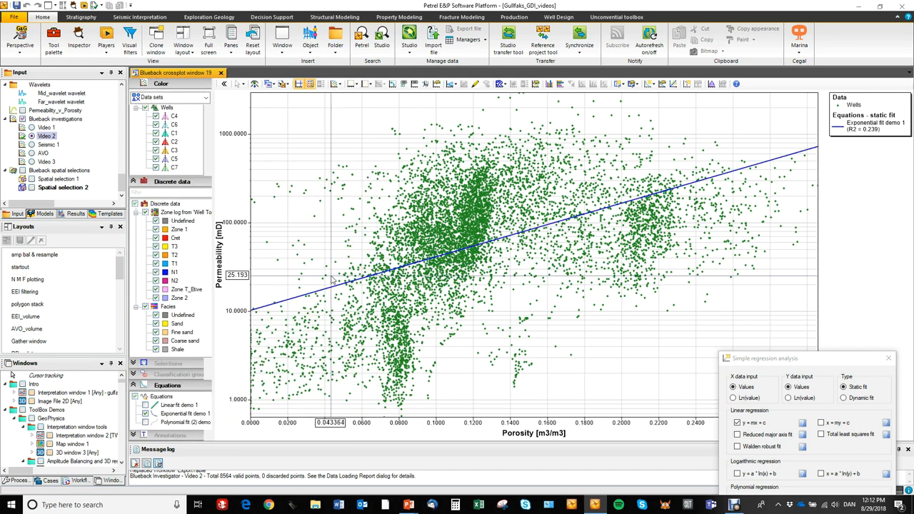
mouse_move(312, 298)
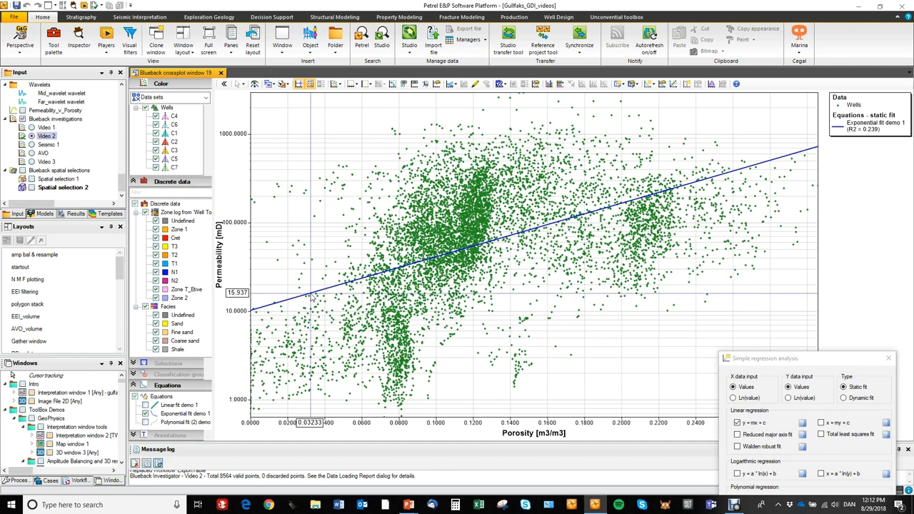
mouse_move(343, 300)
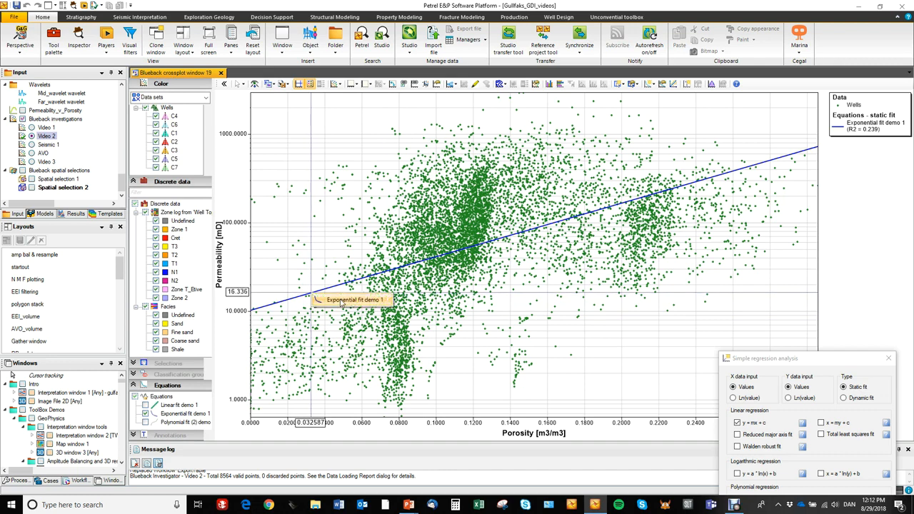
Show the exponential fit's equation on its line, toggle LOG coefficients, then revert
right_click(350, 300)
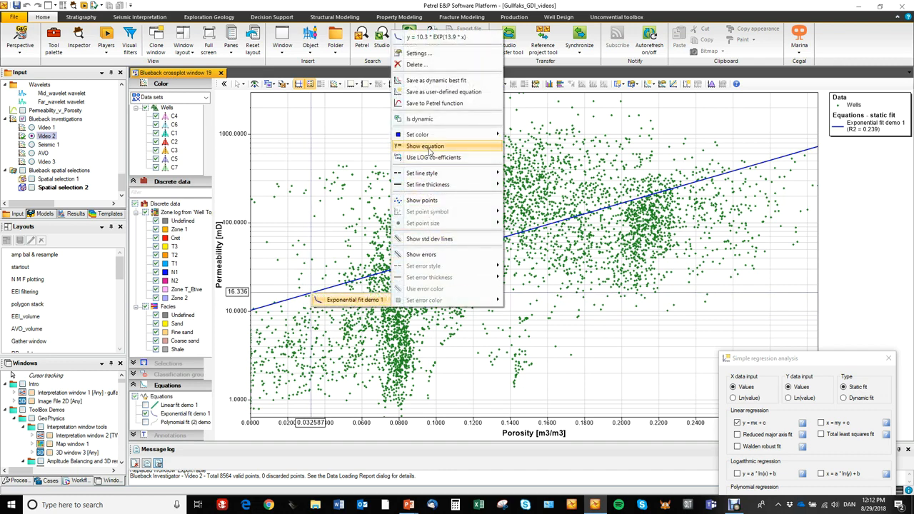
left_click(424, 146)
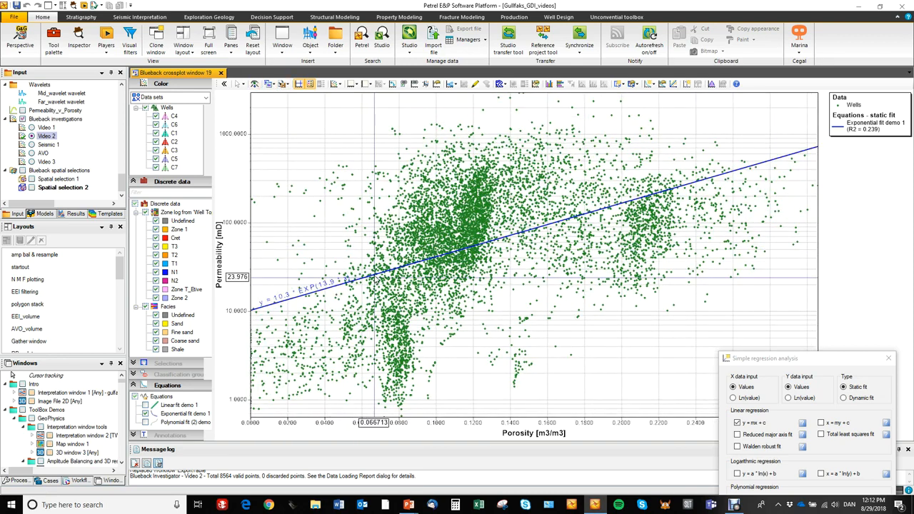
right_click(418, 293)
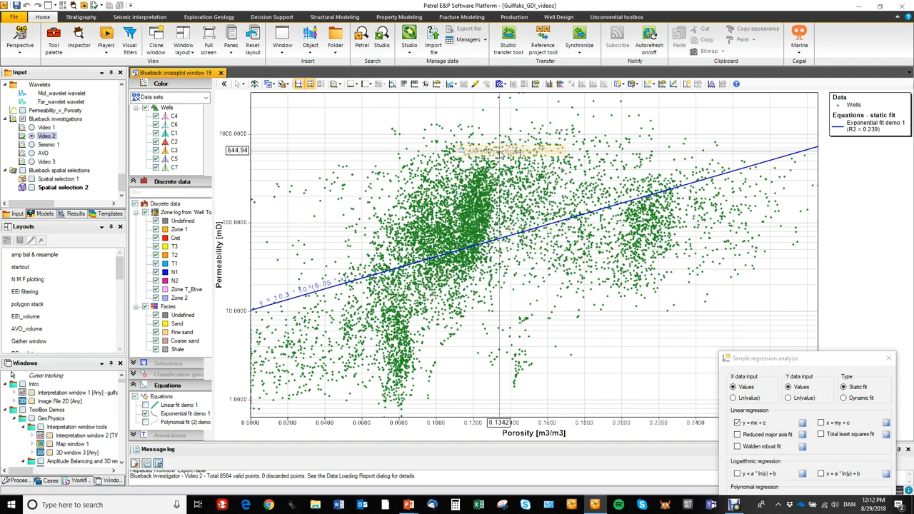
mouse_move(365, 279)
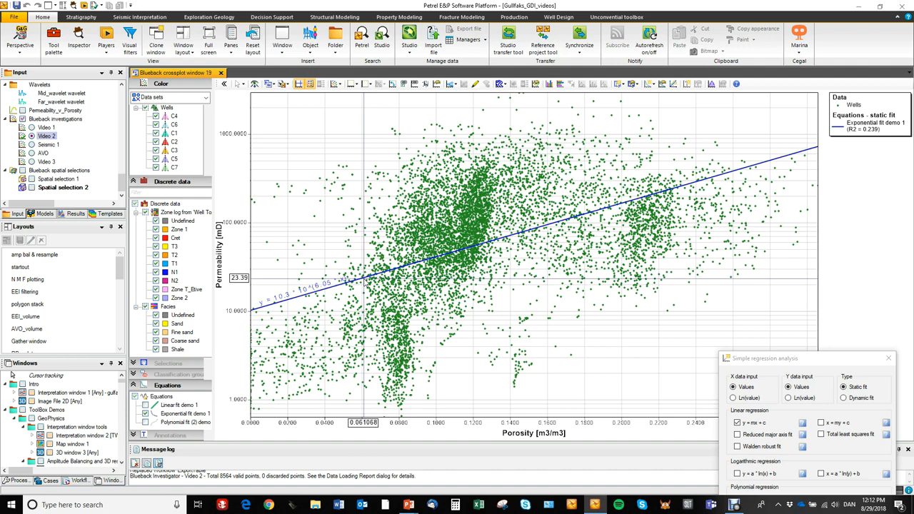
right_click(407, 297)
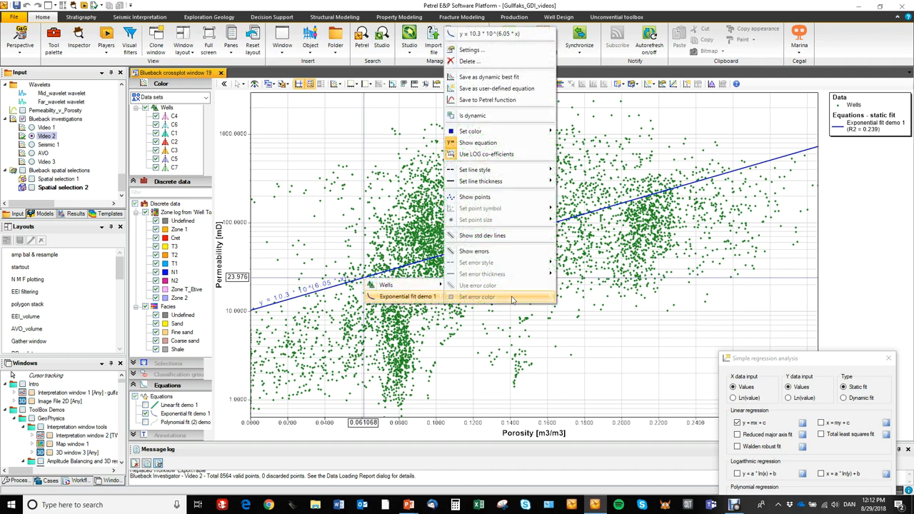
mouse_move(486, 154)
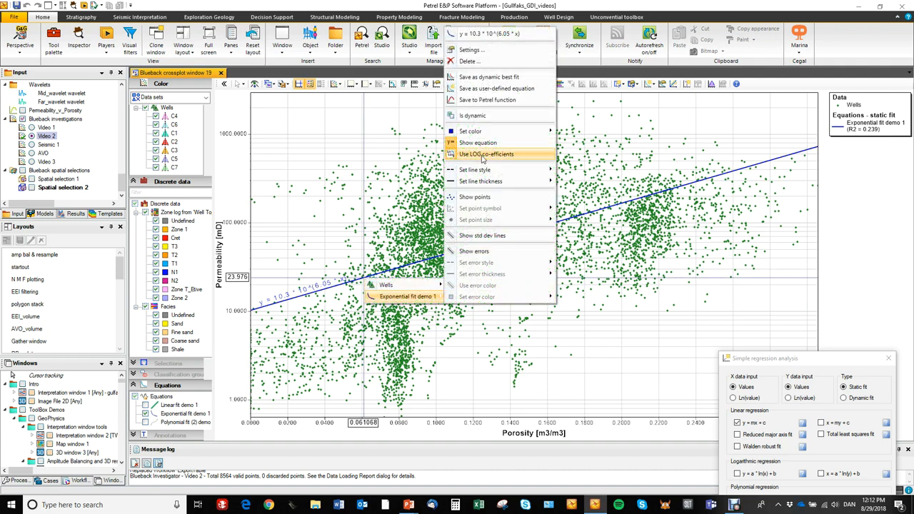
left_click(486, 155)
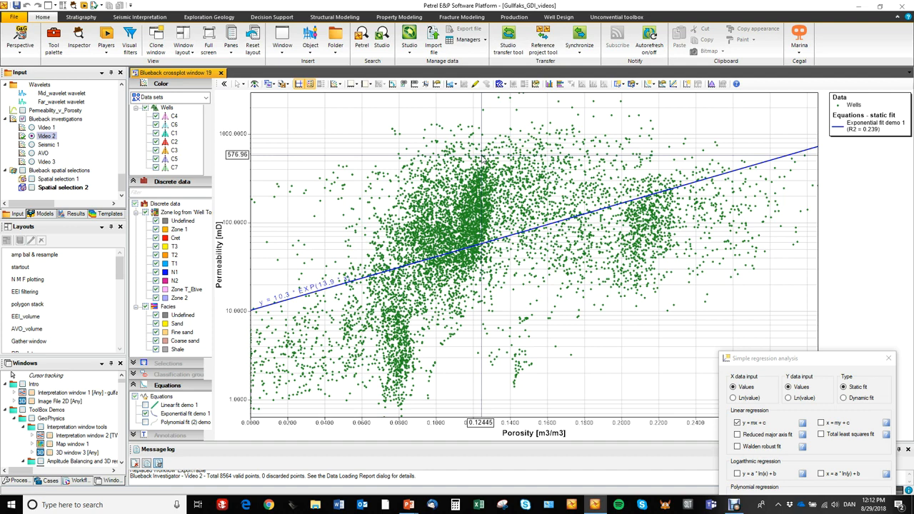
mouse_move(484, 156)
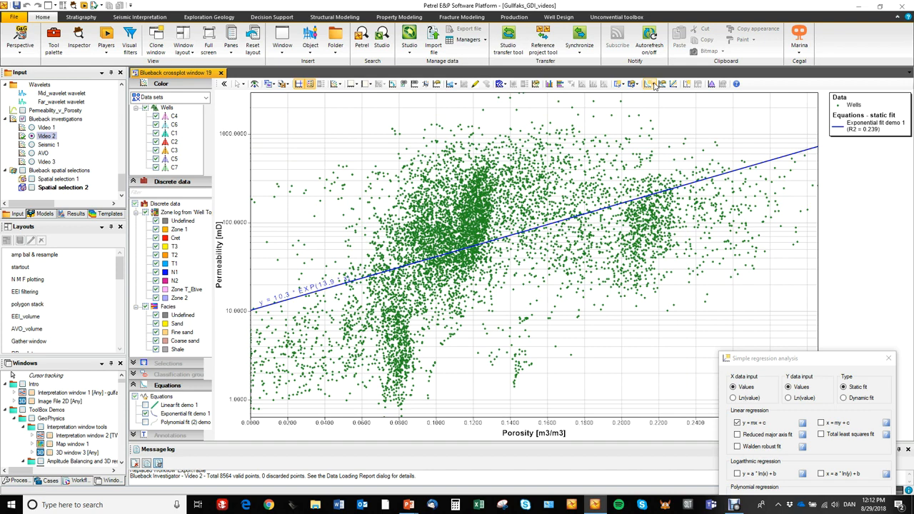
Create a dynamic exponential permeability-on-porosity fit with suffix 'demo 2'
left_click(651, 84)
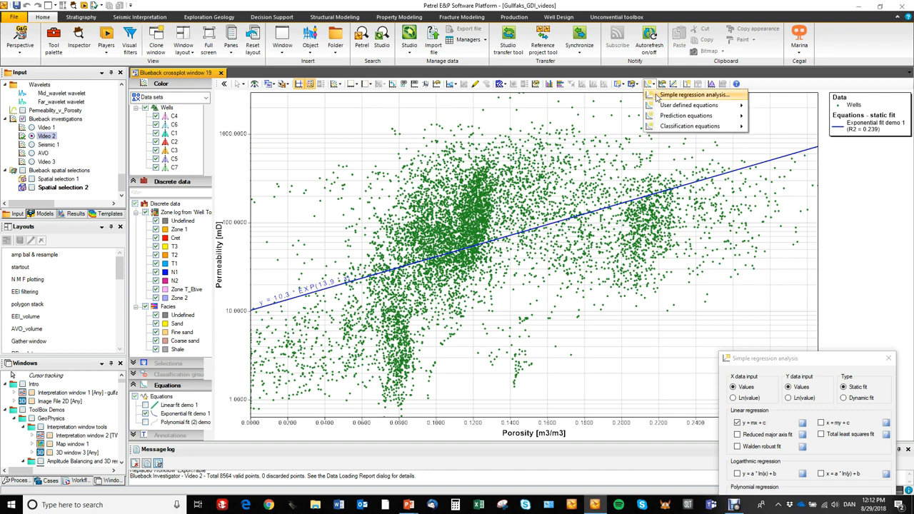
left_click(693, 95)
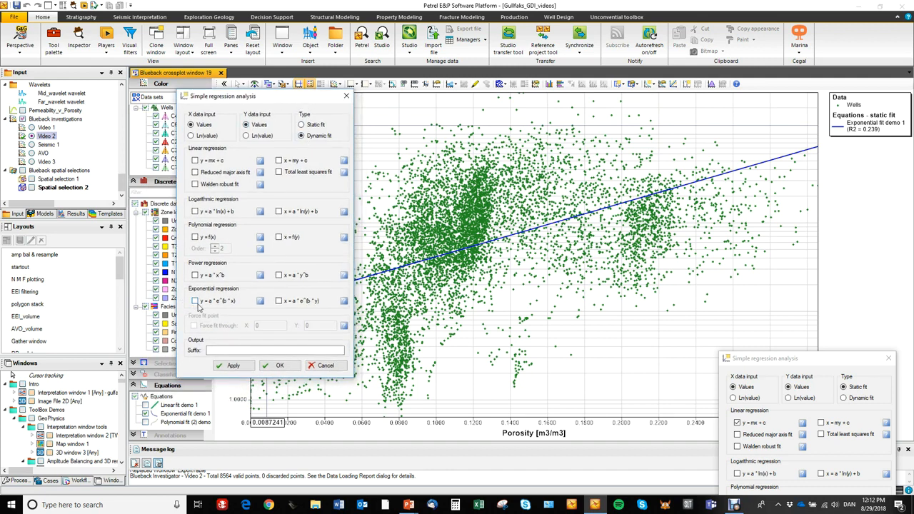
left_click(195, 300)
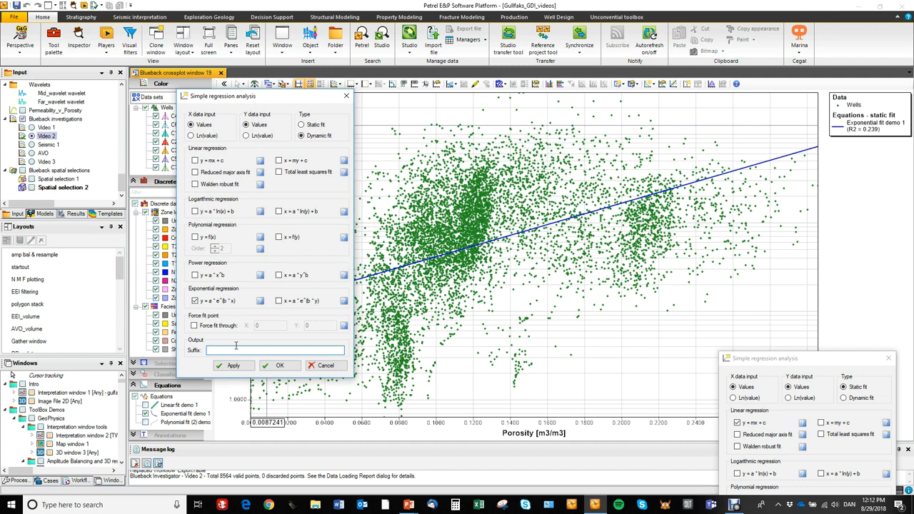
type("demo 2")
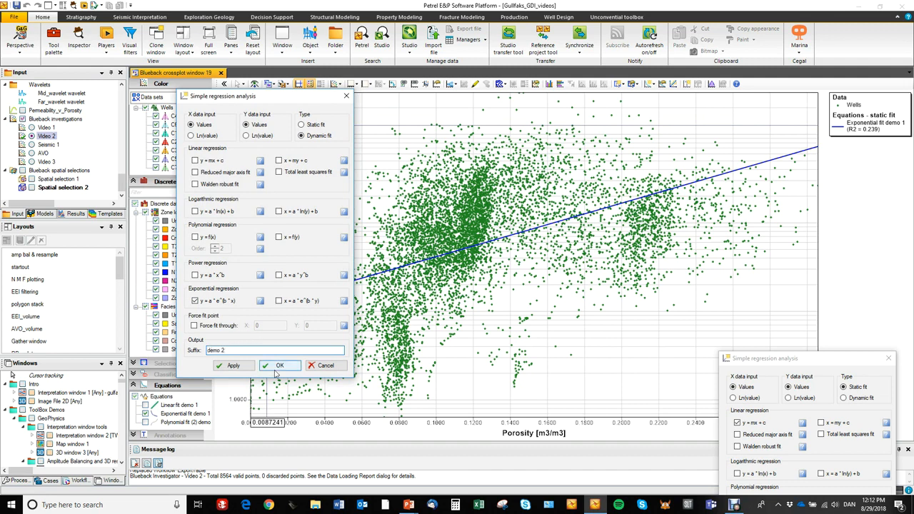
left_click(279, 365)
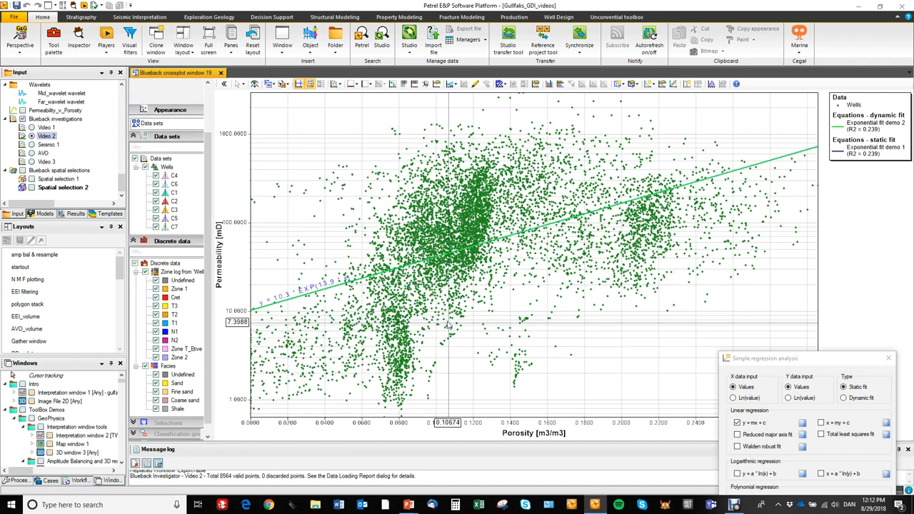
mouse_move(629, 107)
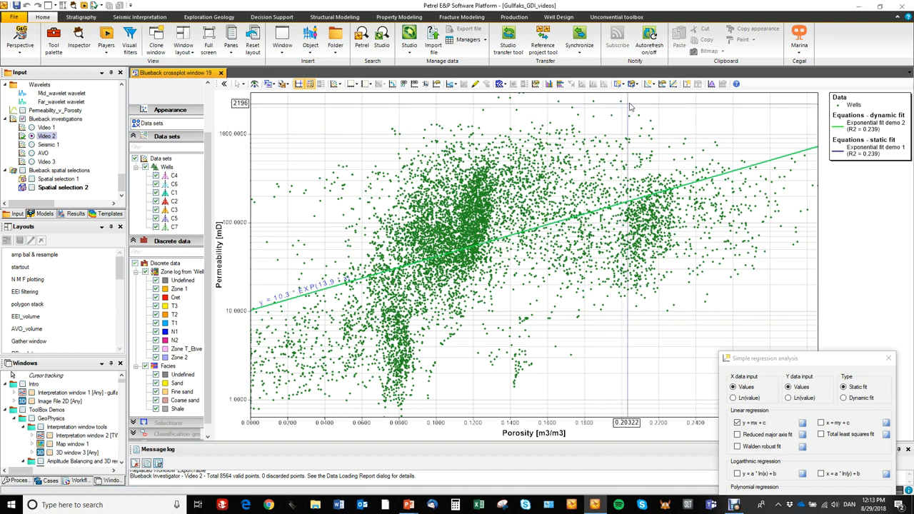
mouse_move(620, 83)
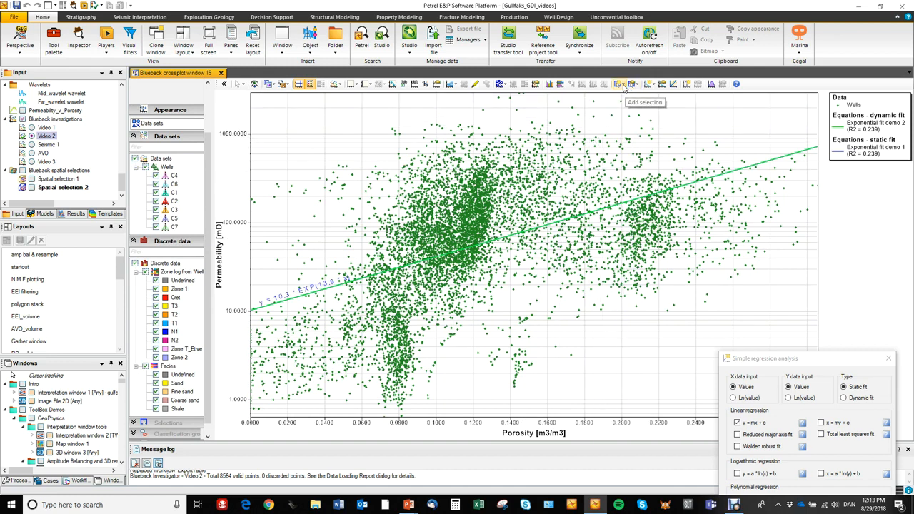
Activate the Add selection tool on the crossplot toolbar
left_click(619, 85)
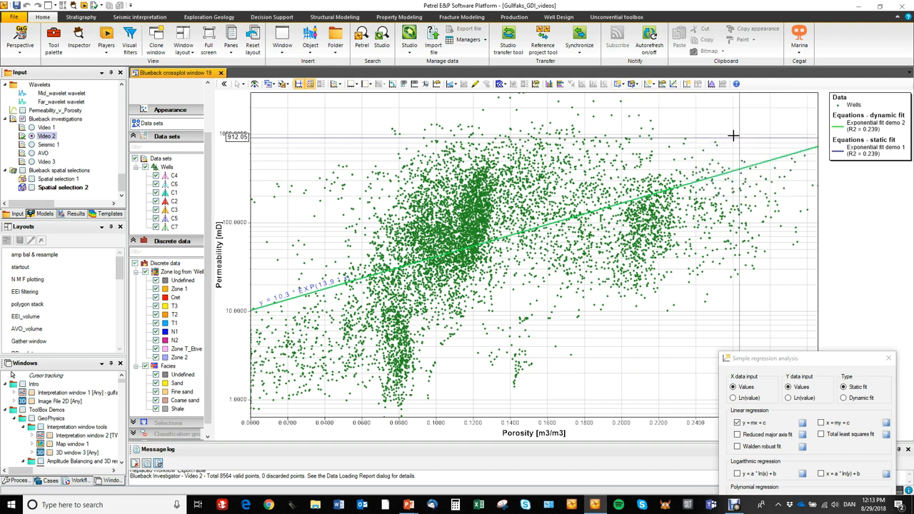
Draw a polygon around the high-permeability cluster, re-fitting demo 2 to R² 0.157
left_click_drag(535, 109, 496, 256)
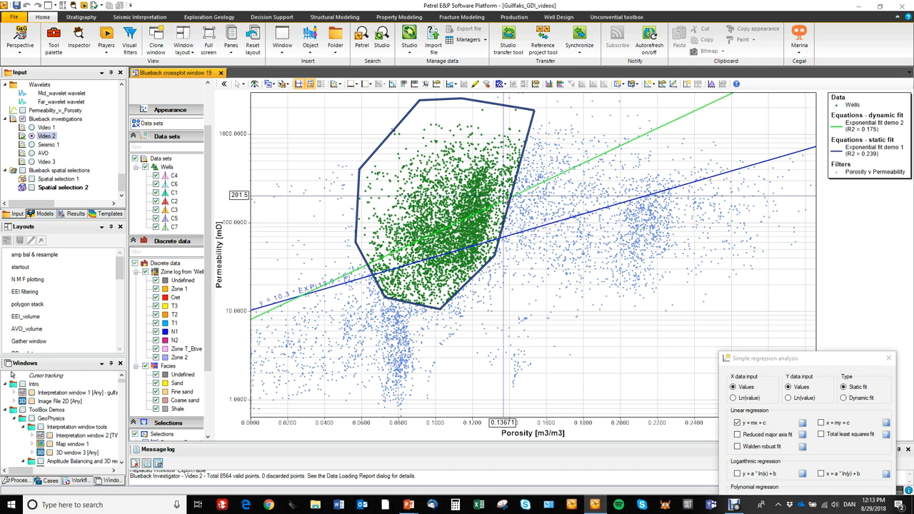
mouse_move(541, 165)
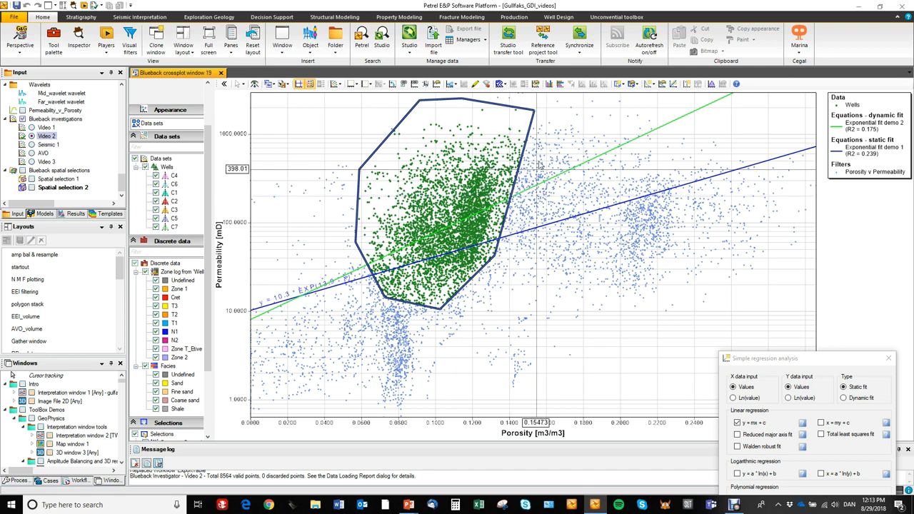
mouse_move(457, 295)
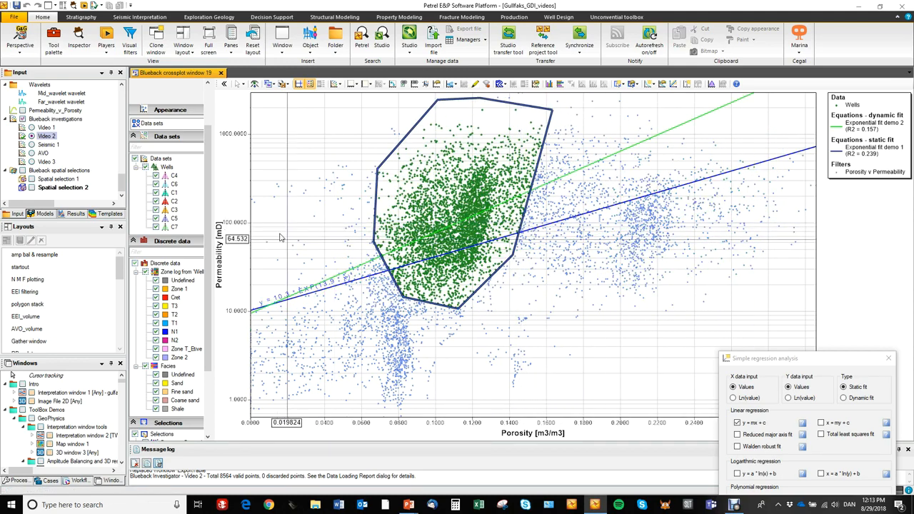
scroll("down", 3)
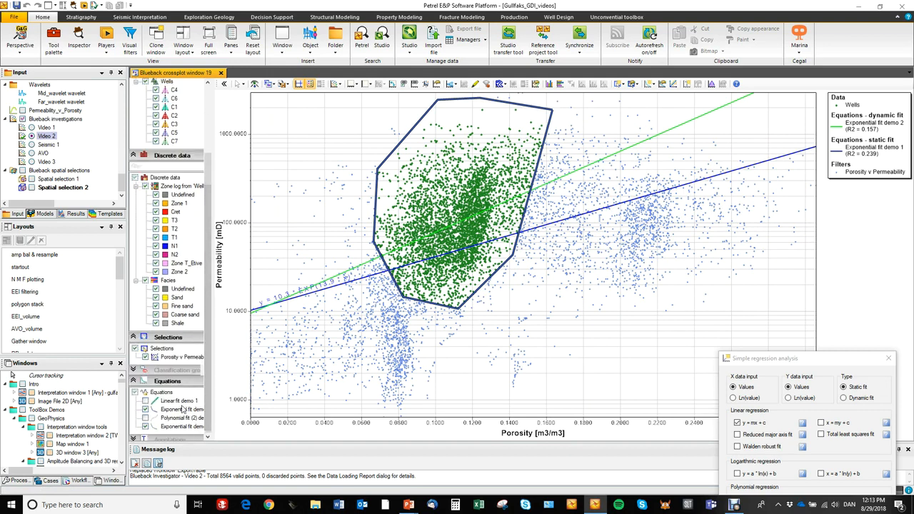
Untick 'Is dynamic' for Exponential fit demo 2 so it stays static
right_click(184, 425)
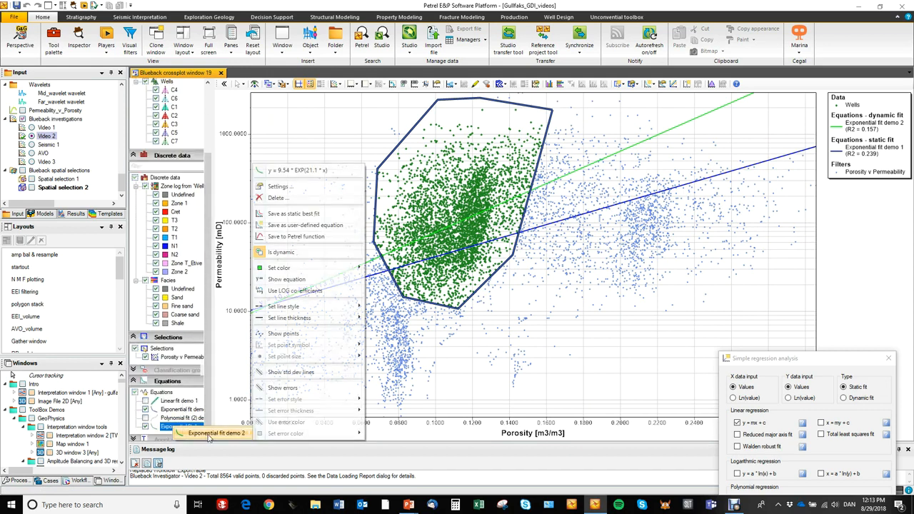
mouse_move(302, 252)
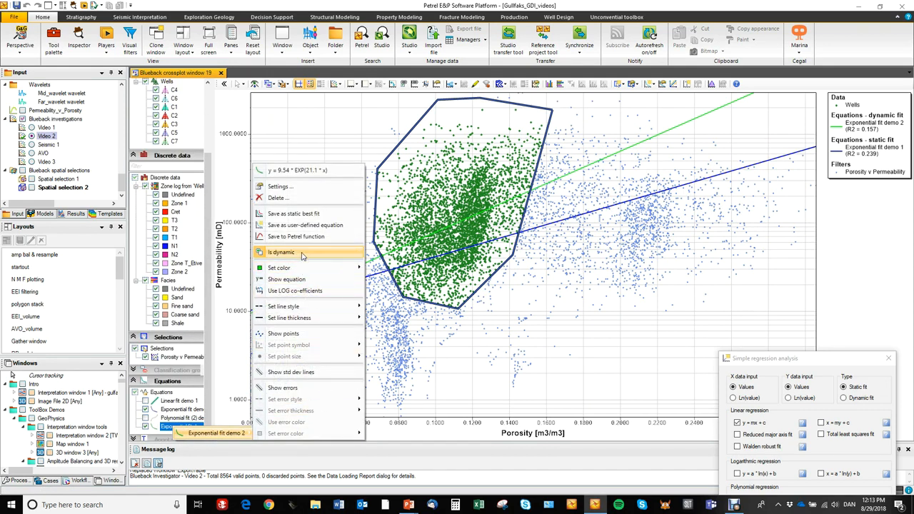
left_click(281, 252)
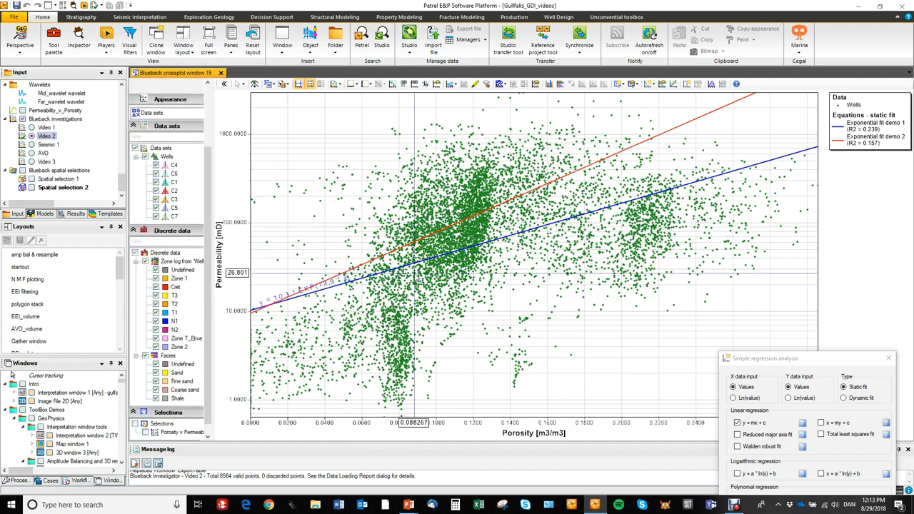
mouse_move(602, 216)
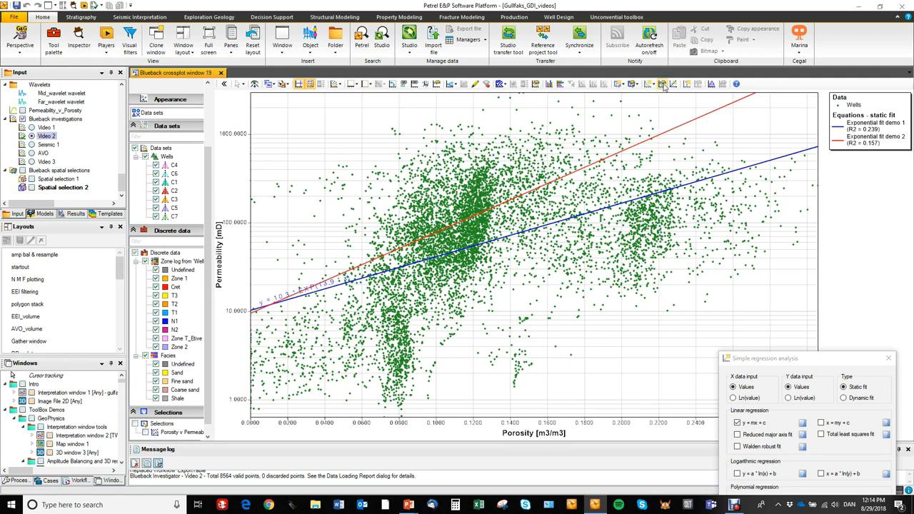
mouse_move(663, 84)
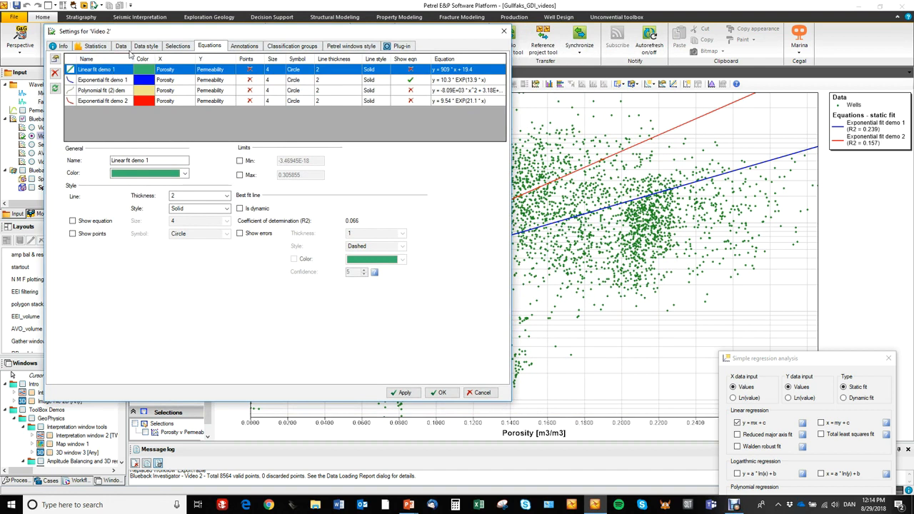
Select Exponential fit demo 1 in Equations settings and enable its porosity Min/Max limits
left_click(102, 80)
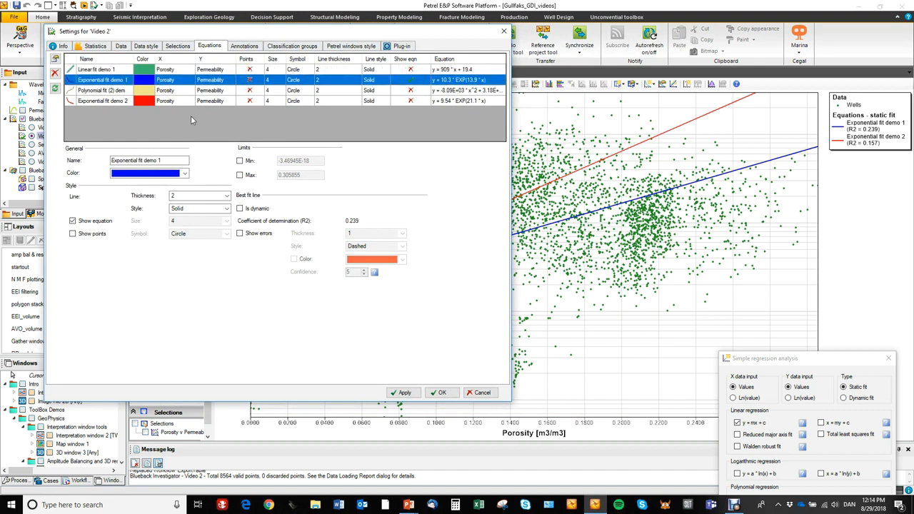
left_click(239, 160)
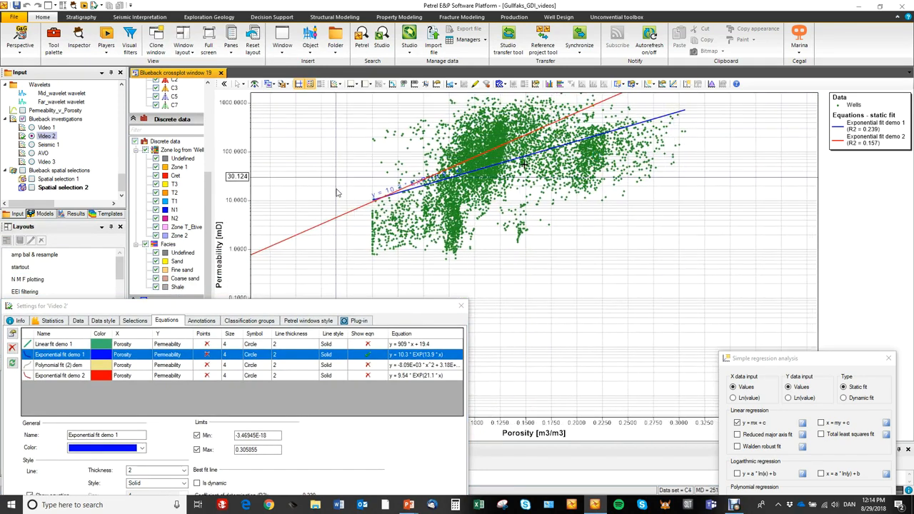
left_click_drag(229, 306, 229, 195)
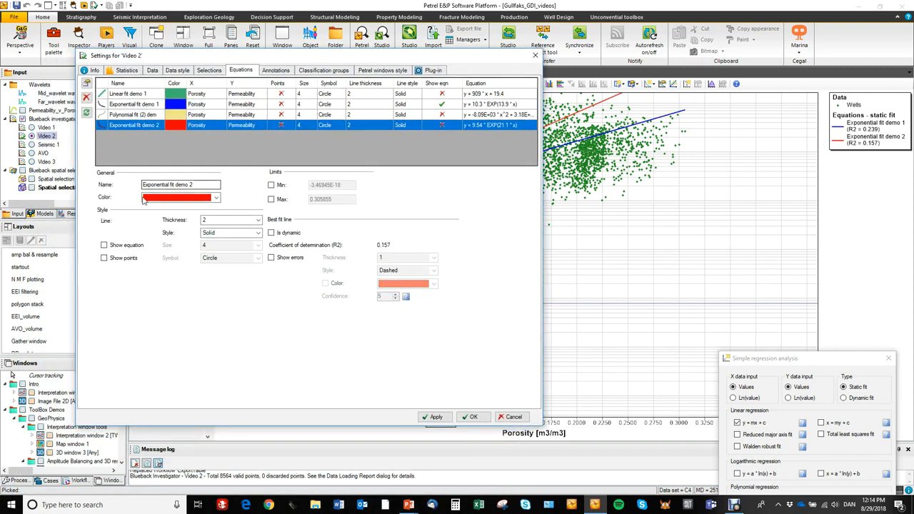
Give Exponential fit demo 2 thickness 3, porosity limits 0.07–0.14, and dashed error bounds
left_click(104, 245)
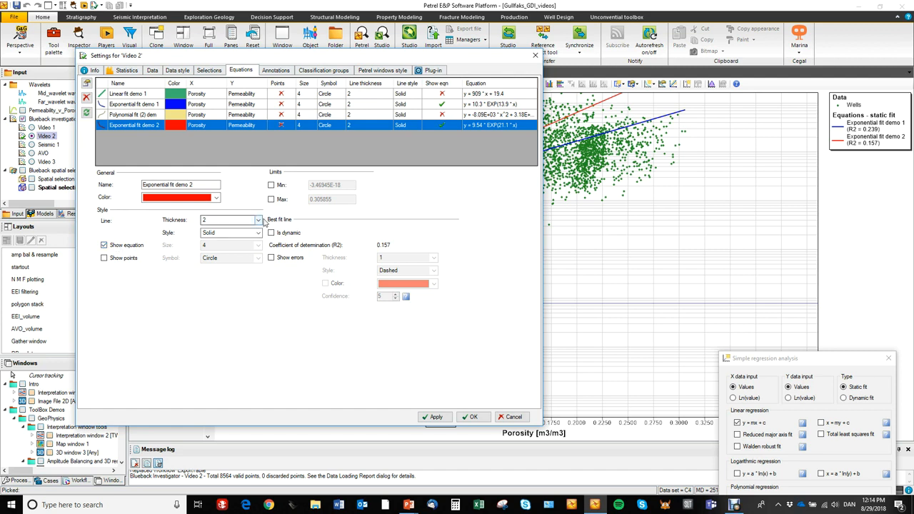
left_click(258, 220)
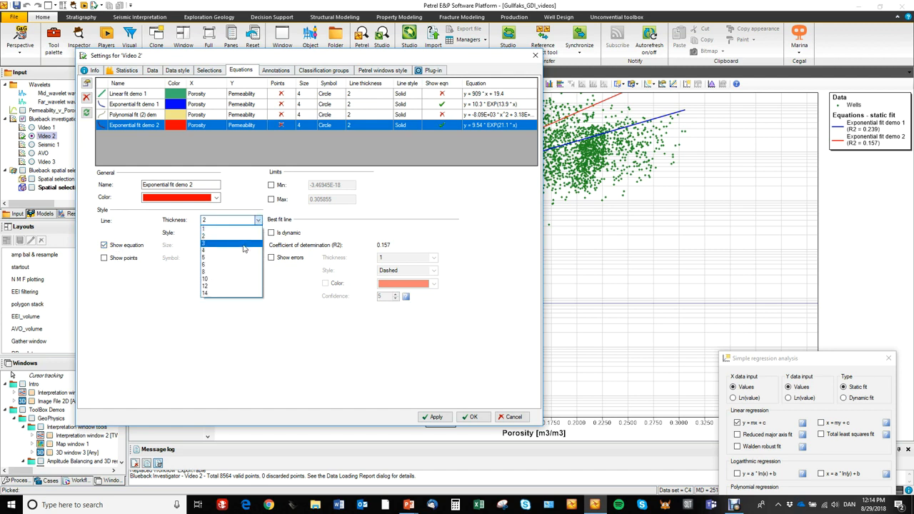
left_click(203, 244)
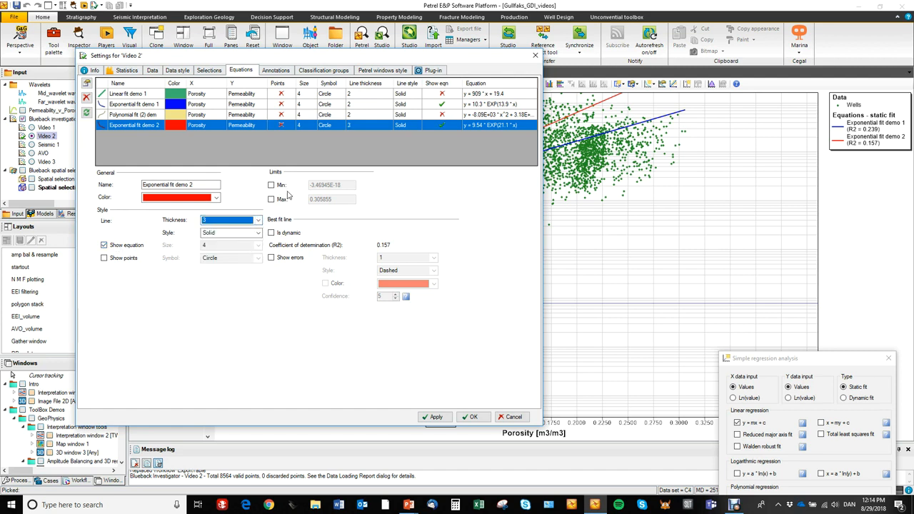
left_click(271, 185)
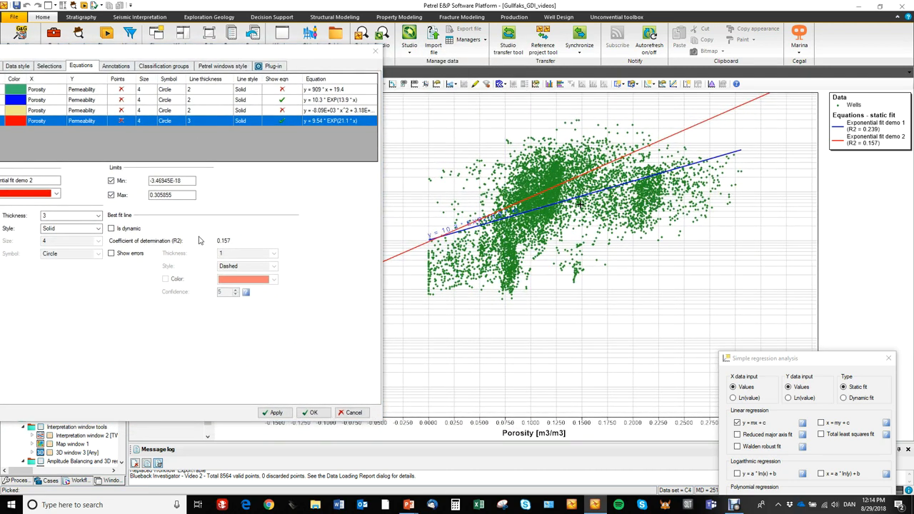
triple_click(172, 181)
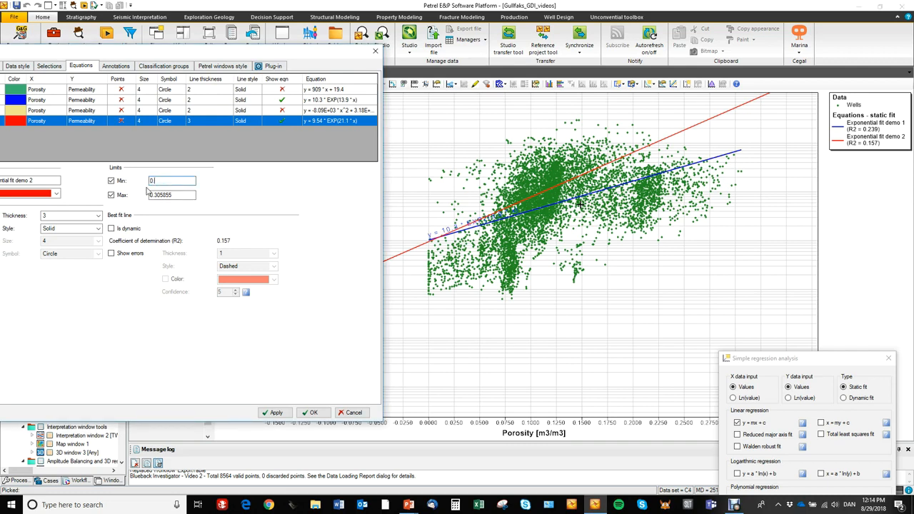
type("0.07")
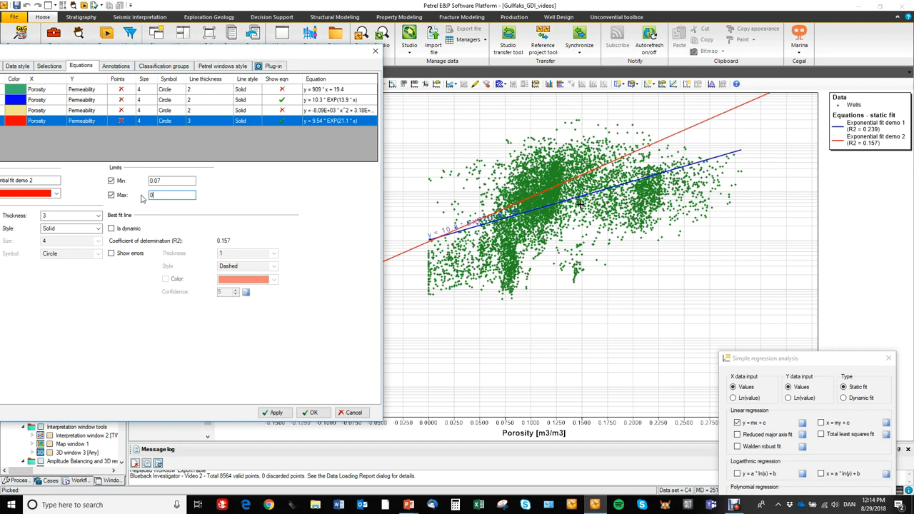
type("0.14")
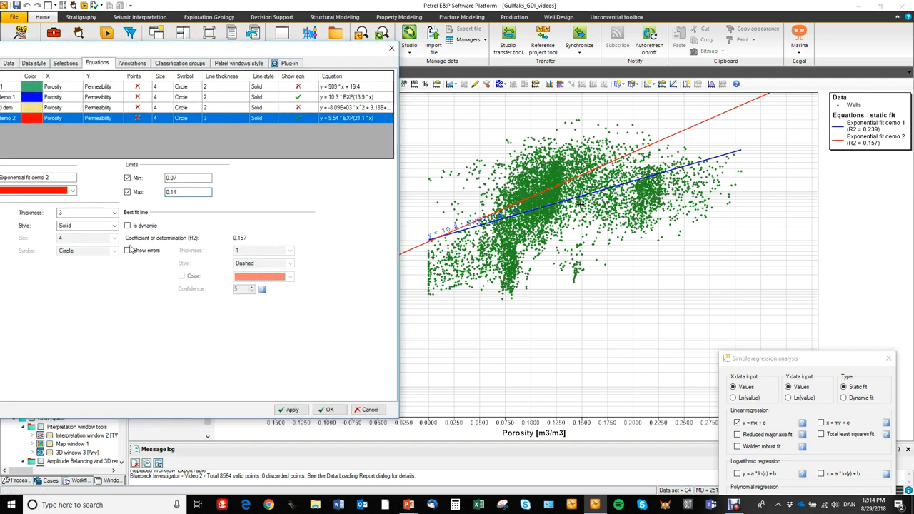
left_click(289, 250)
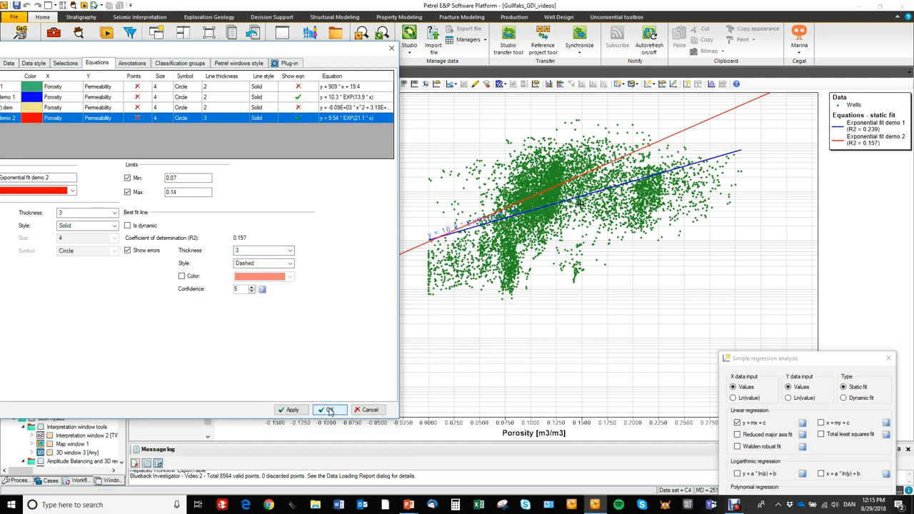
left_click(329, 409)
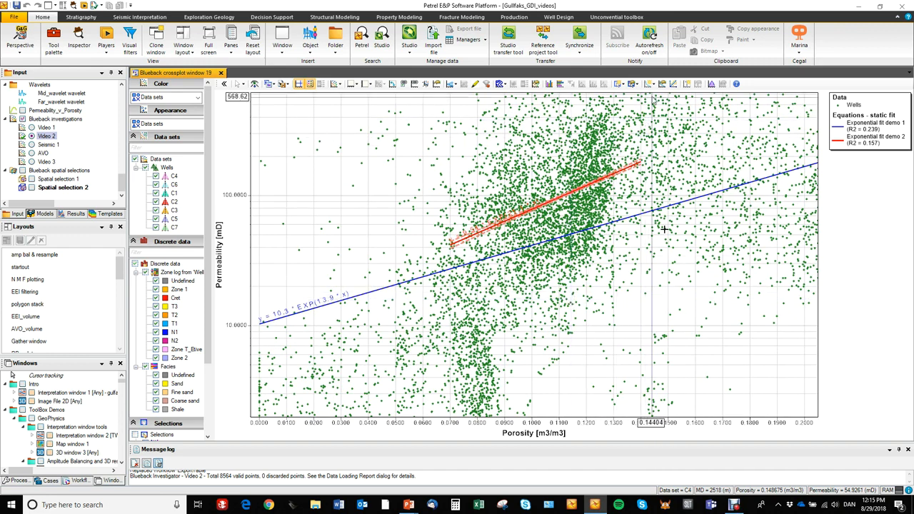
Create a user-defined Exponential equation with a=5 and b=25, and colour it black
left_click(651, 84)
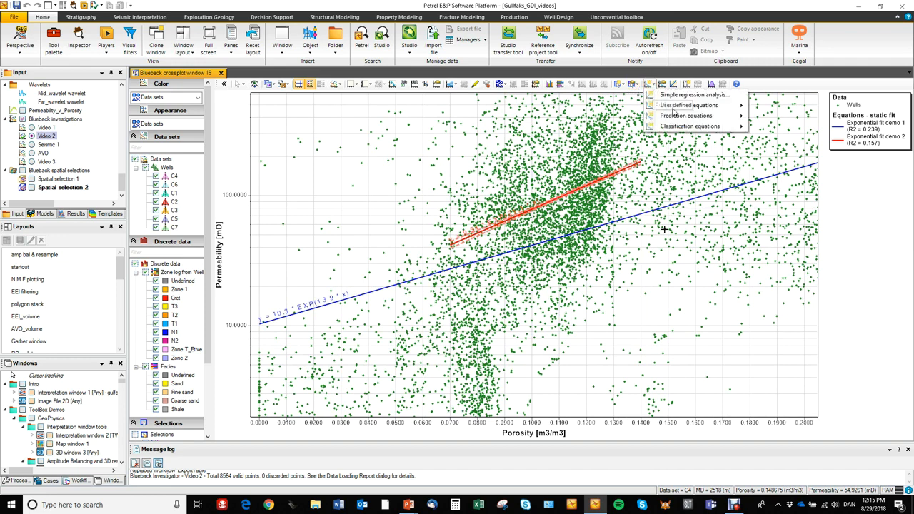
left_click(687, 105)
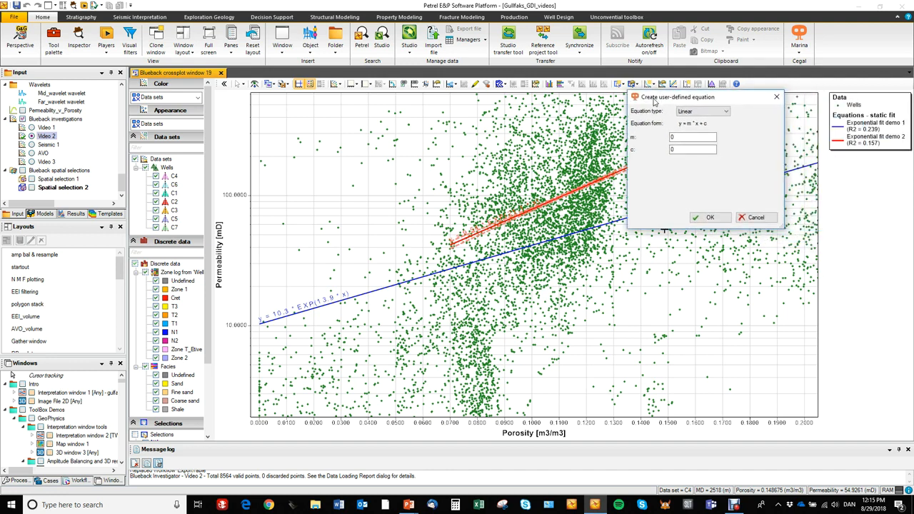
left_click(726, 111)
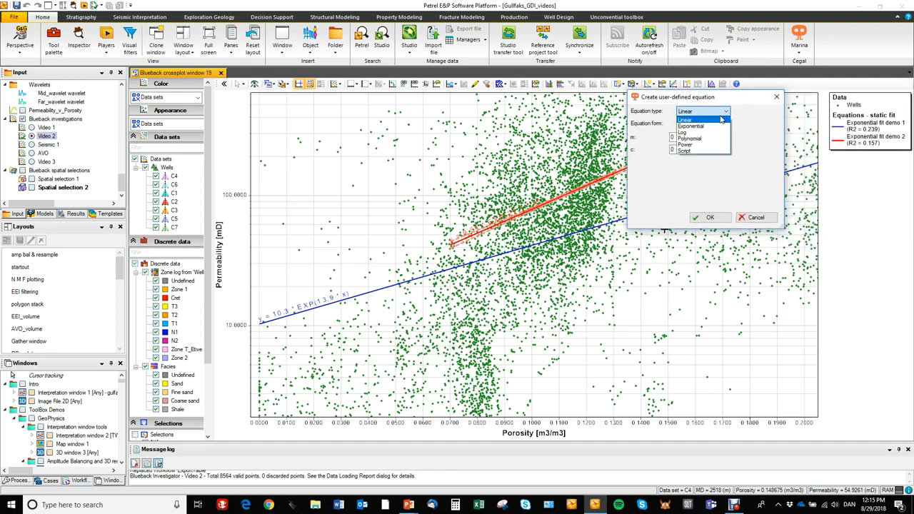
left_click(691, 126)
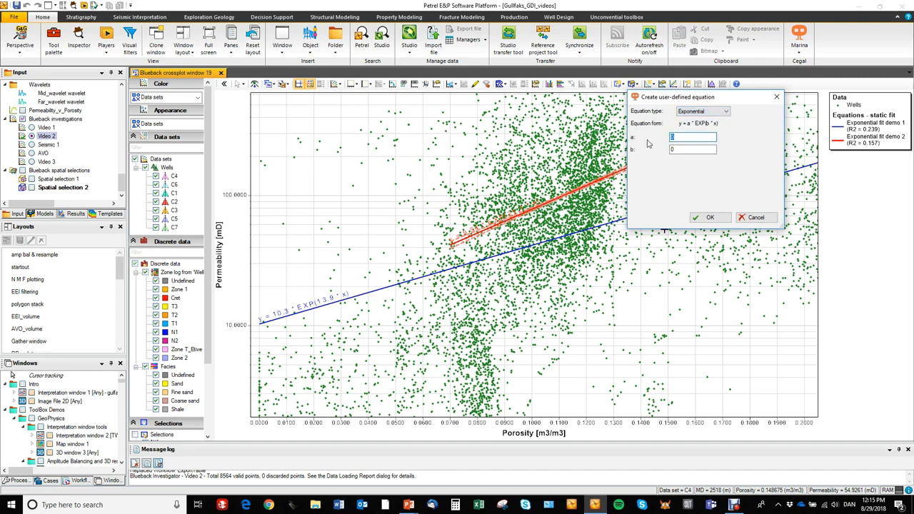
type("5")
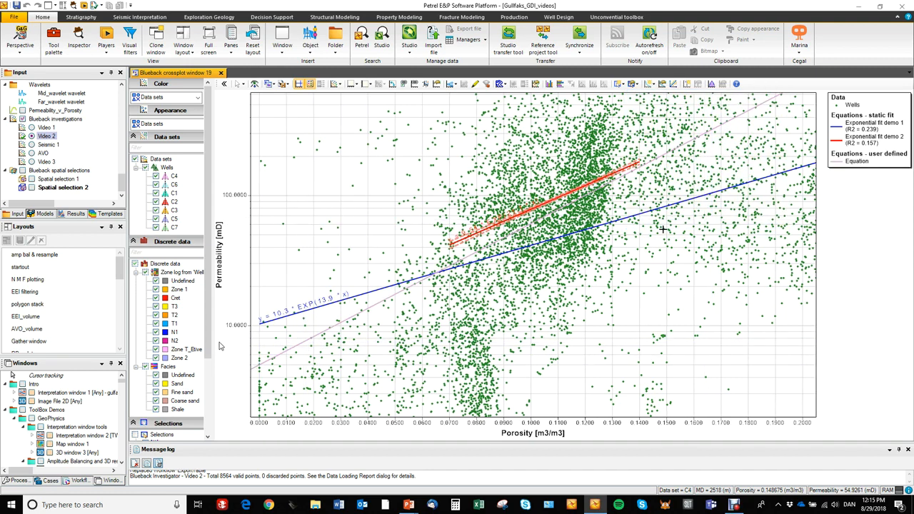
scroll("down", 3)
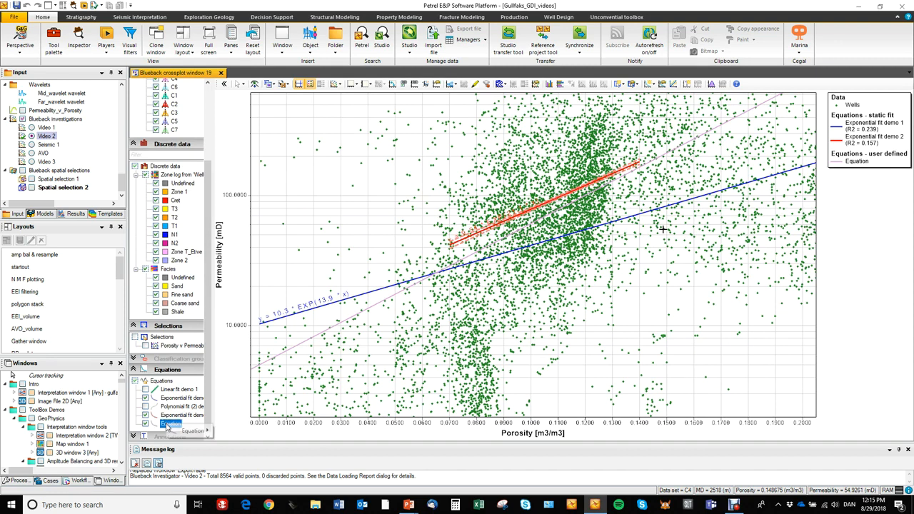
right_click(172, 430)
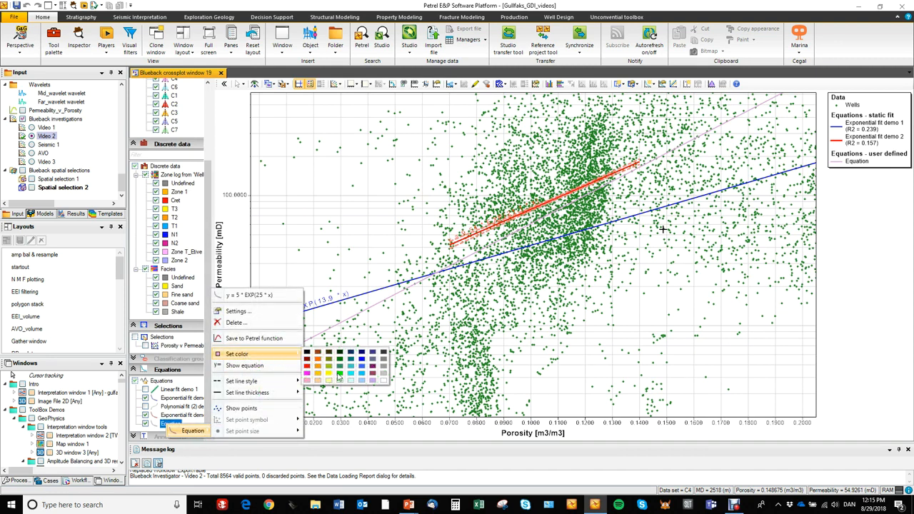
left_click(339, 374)
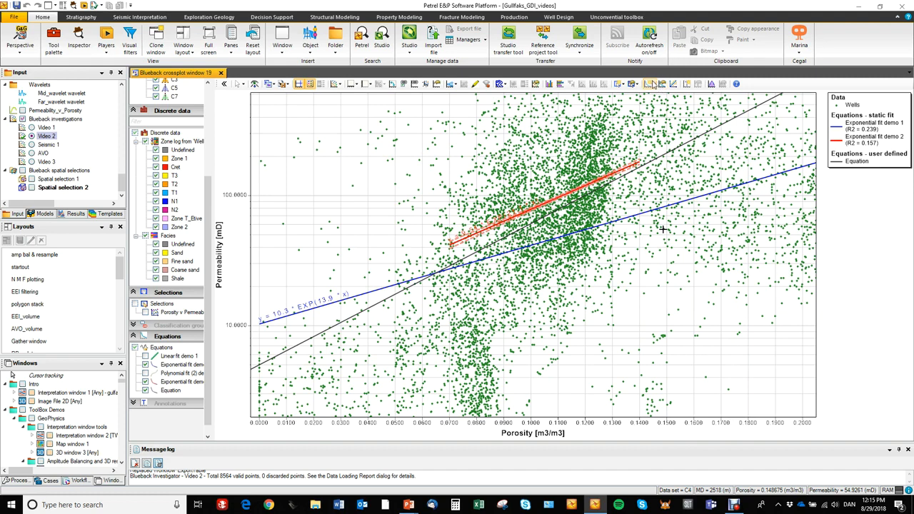
Add an f(x) prediction equation for Porosity using two inputs, Permeability and VShale
left_click(652, 84)
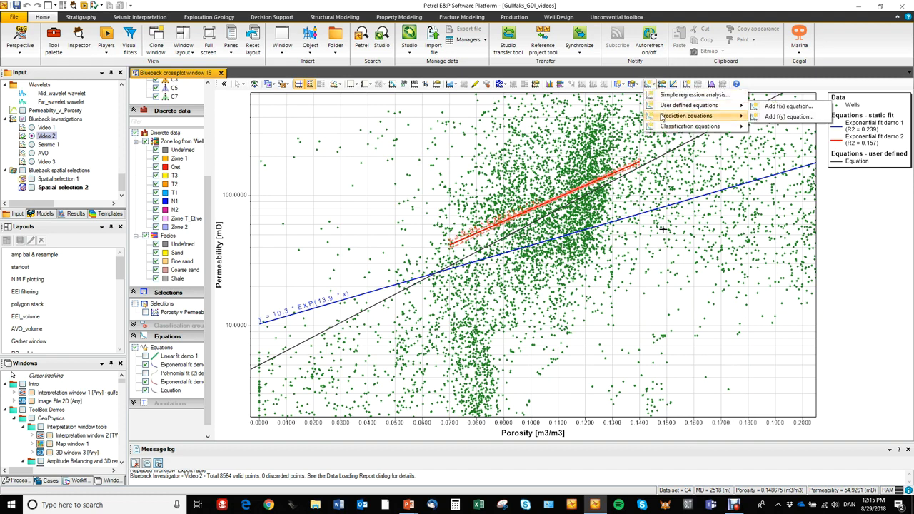
left_click(788, 106)
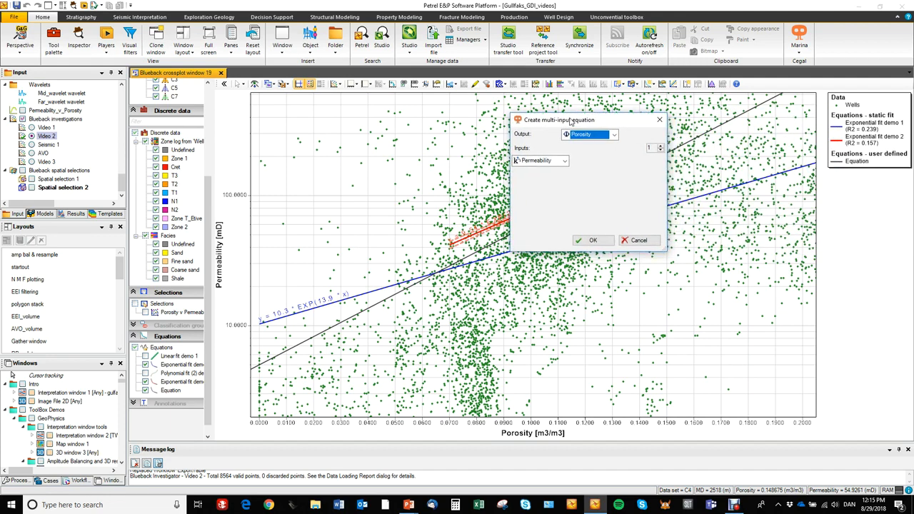
left_click(659, 145)
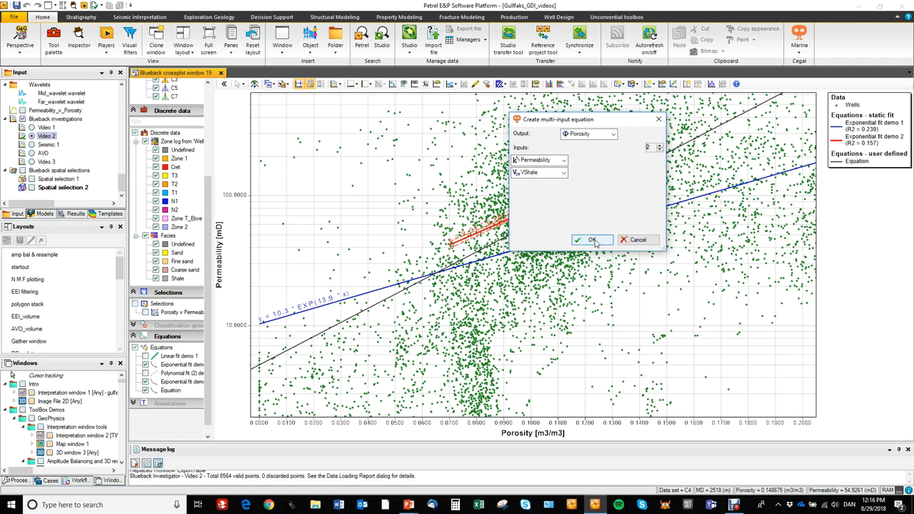
left_click(583, 240)
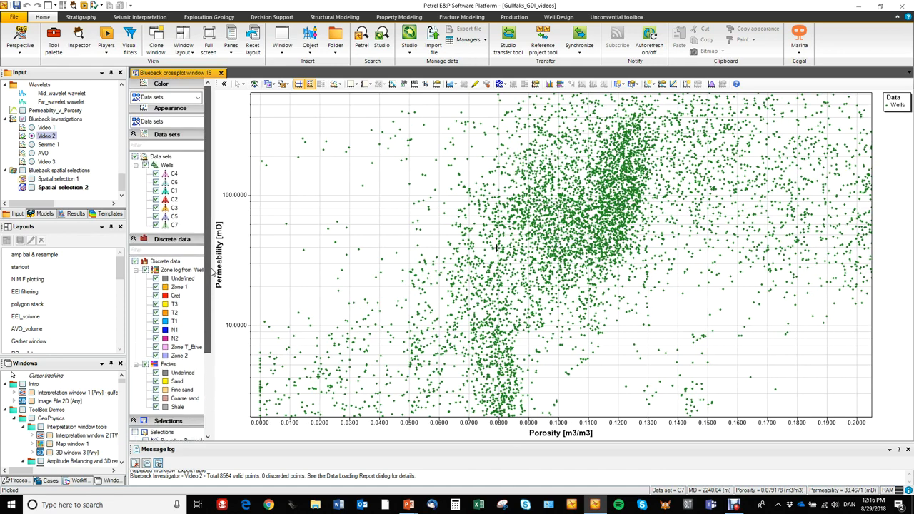
Colour the crossplot points by Facies, hide the Shale points, and reach the classification options
left_click(197, 97)
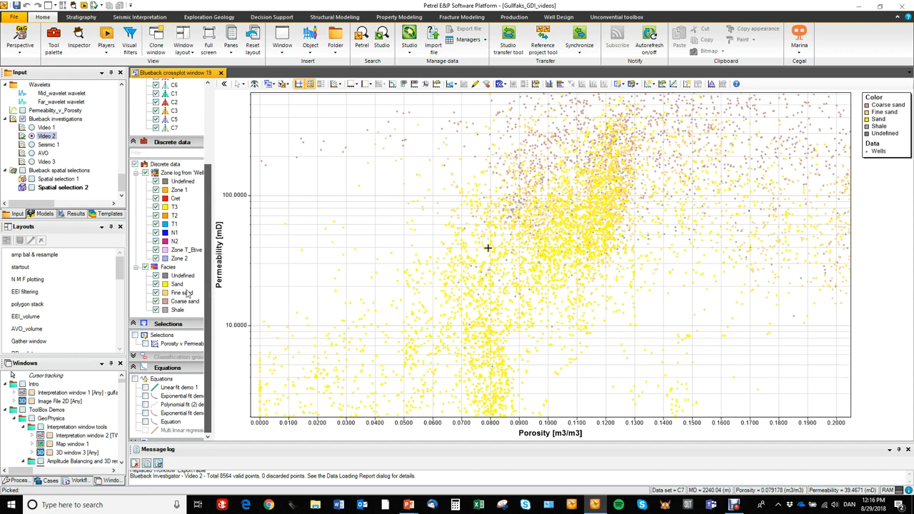
left_click(155, 309)
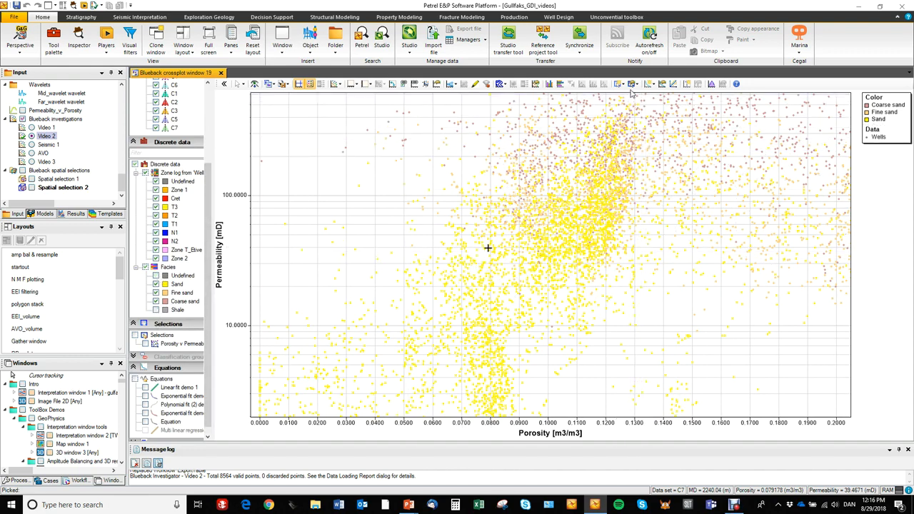
left_click(649, 84)
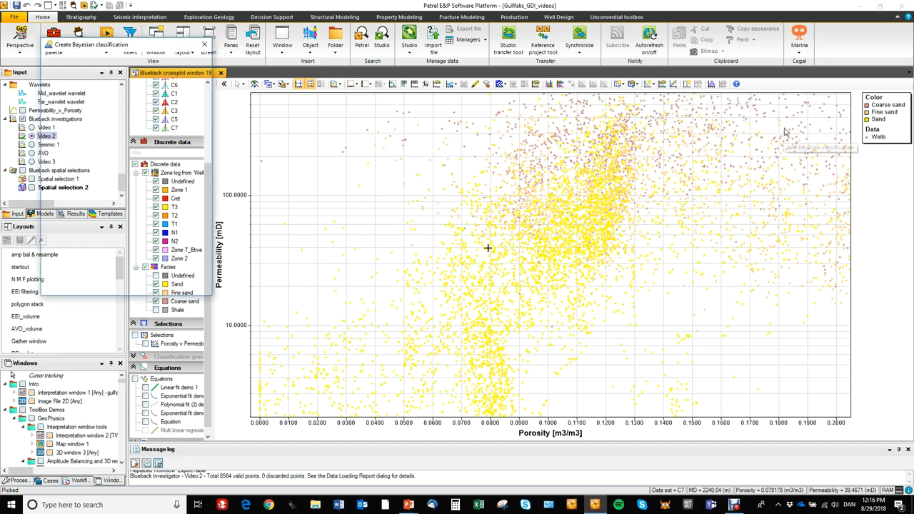
Confirm creation of the Bayesian classification equation for the sand facies
left_click(129, 32)
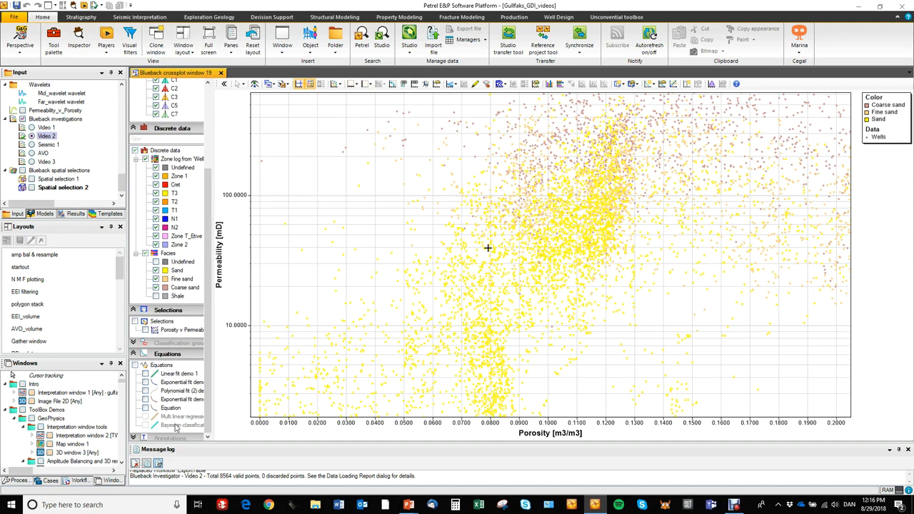
mouse_move(398, 353)
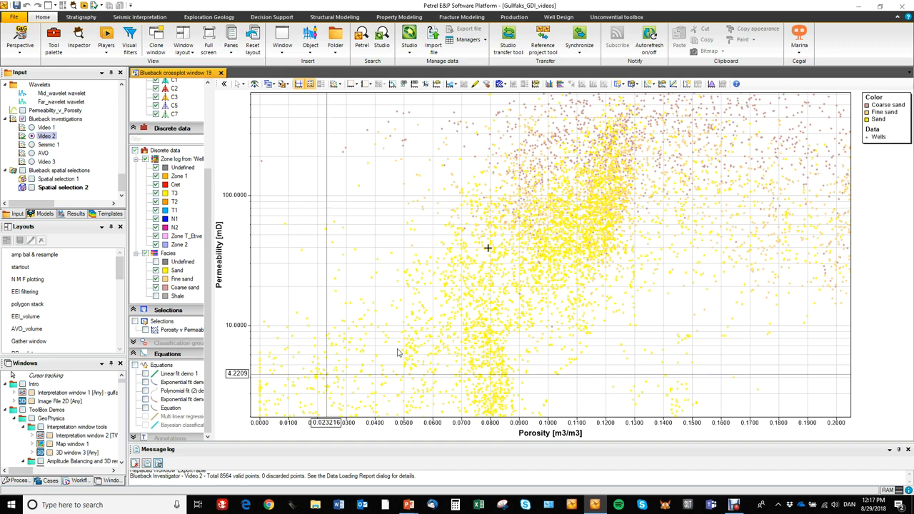
mouse_move(457, 337)
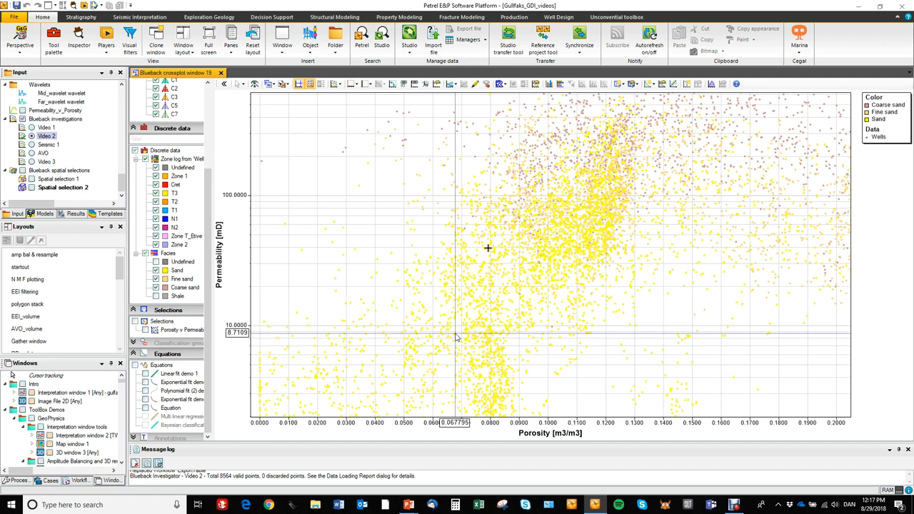
mouse_move(454, 339)
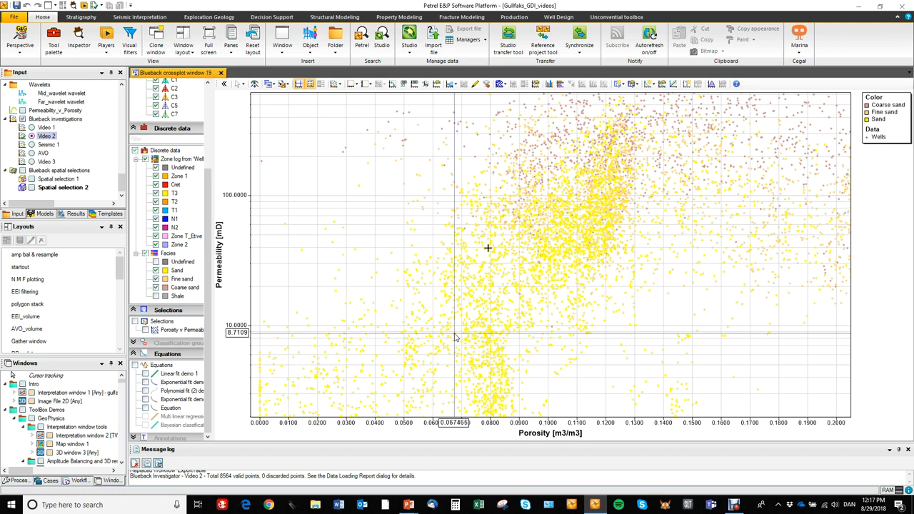